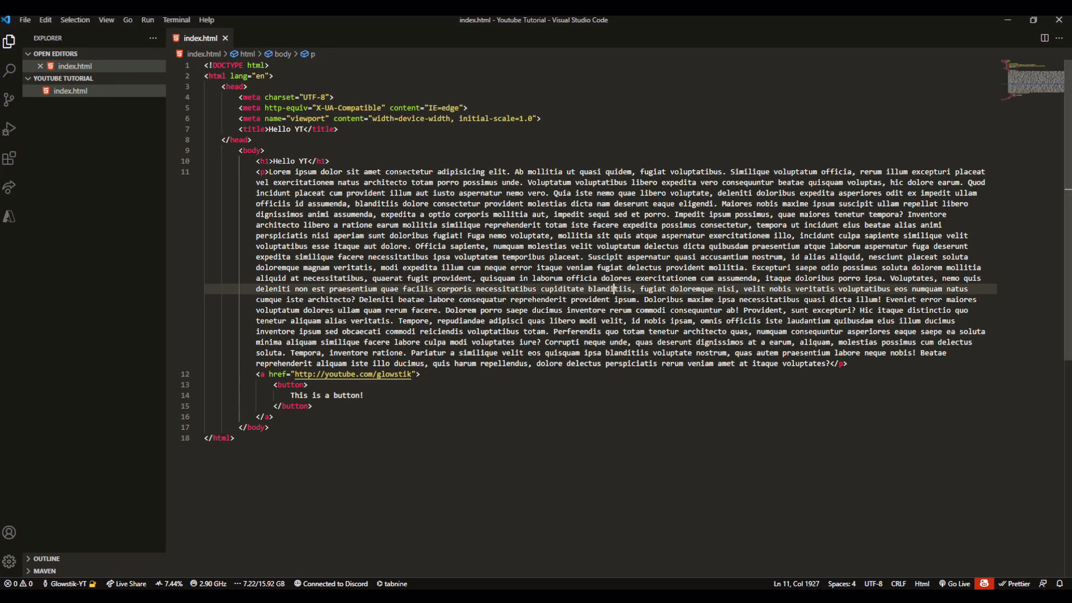
mouse_move(846, 505)
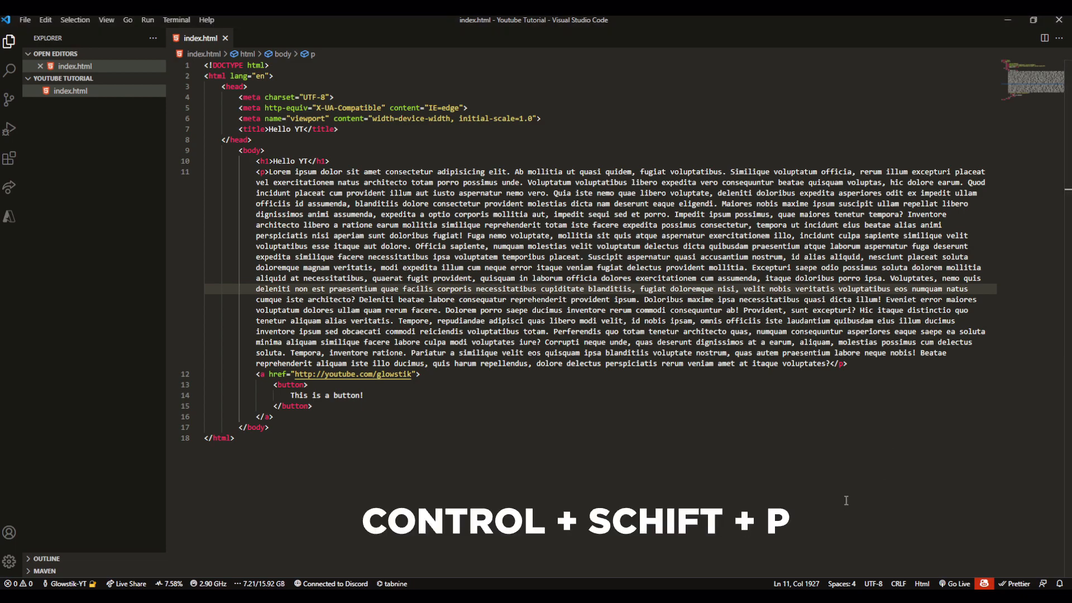
- Launch Live Server via Go Live so index.html is served on port 5500
key("ctrl+shift+p")
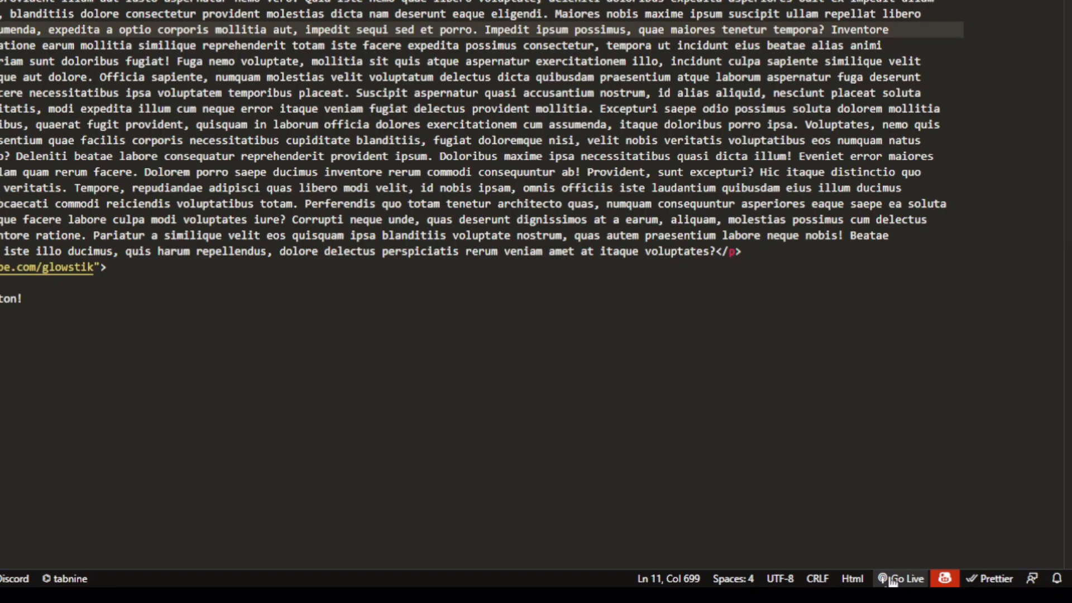
left_click(906, 579)
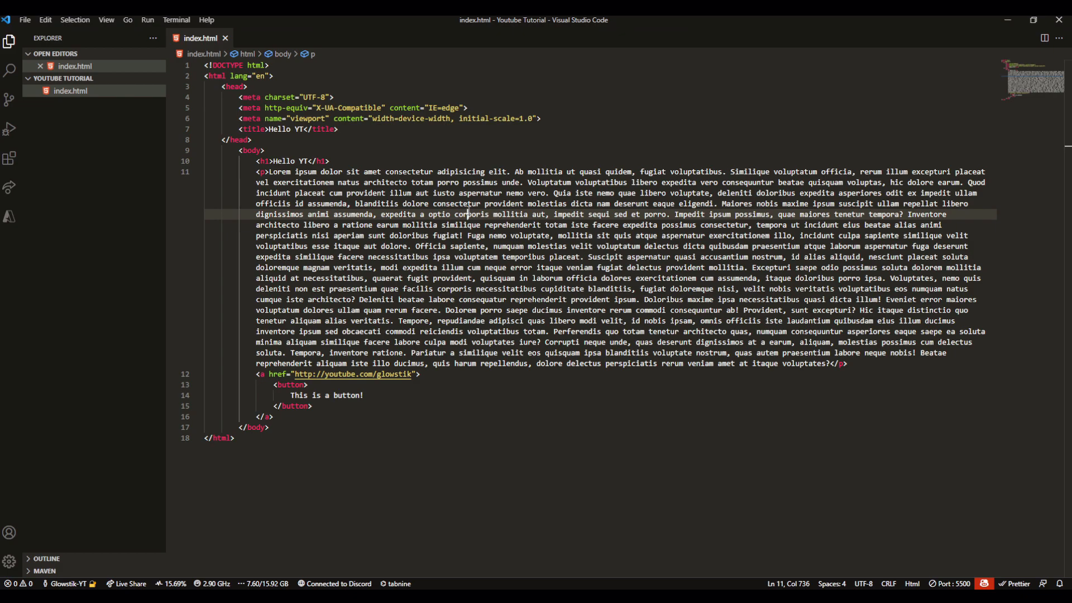
- Add a <link rel="icon"> tag with an img href below the title in the head
left_click(337, 128)
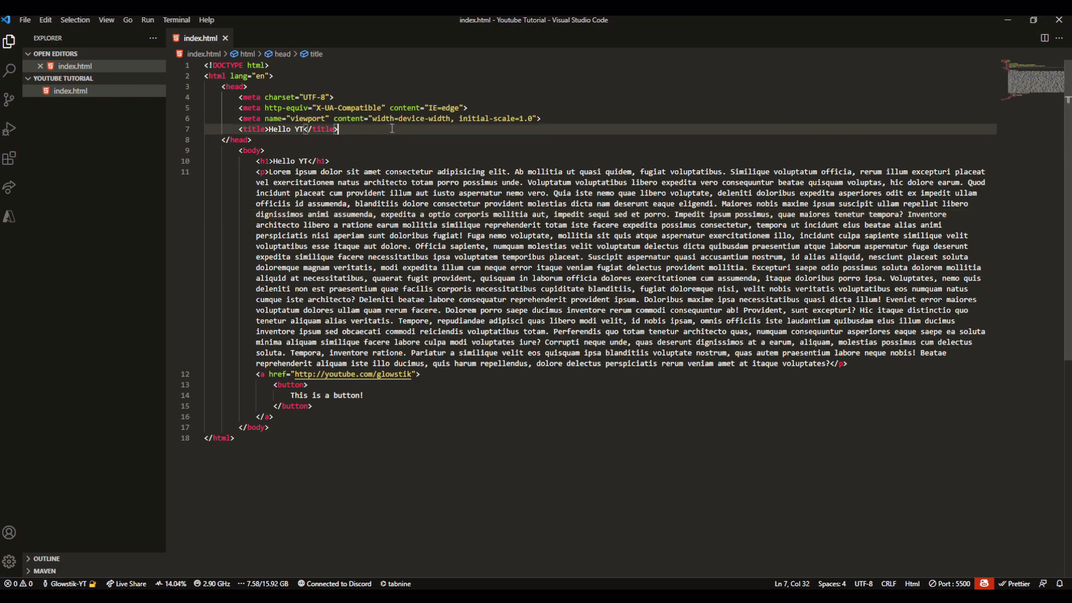
key("Enter")
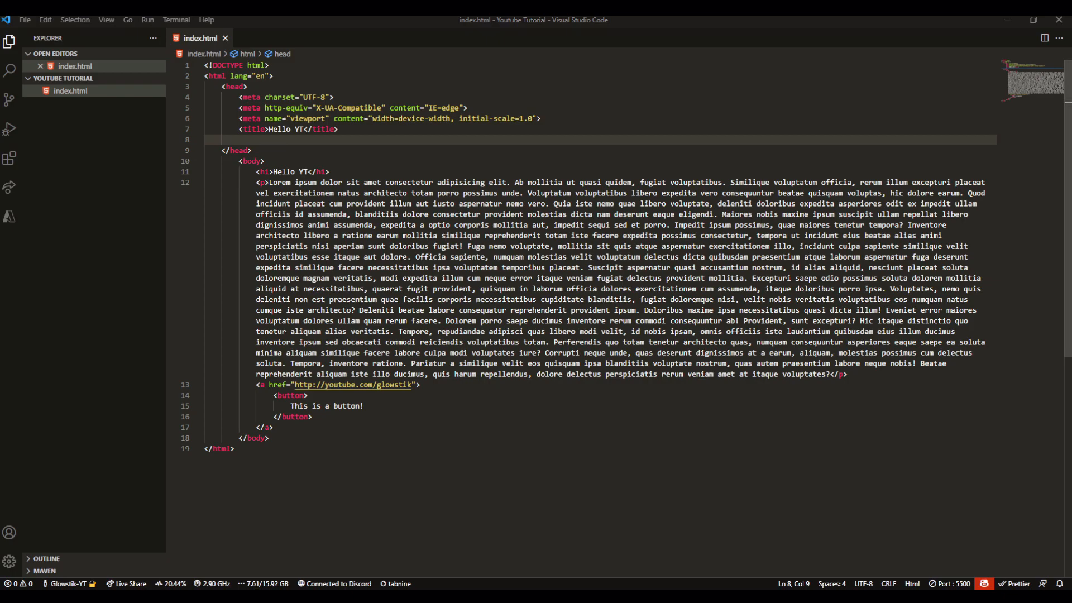
type("<link rel=\"stylesheet\" href=\"\">")
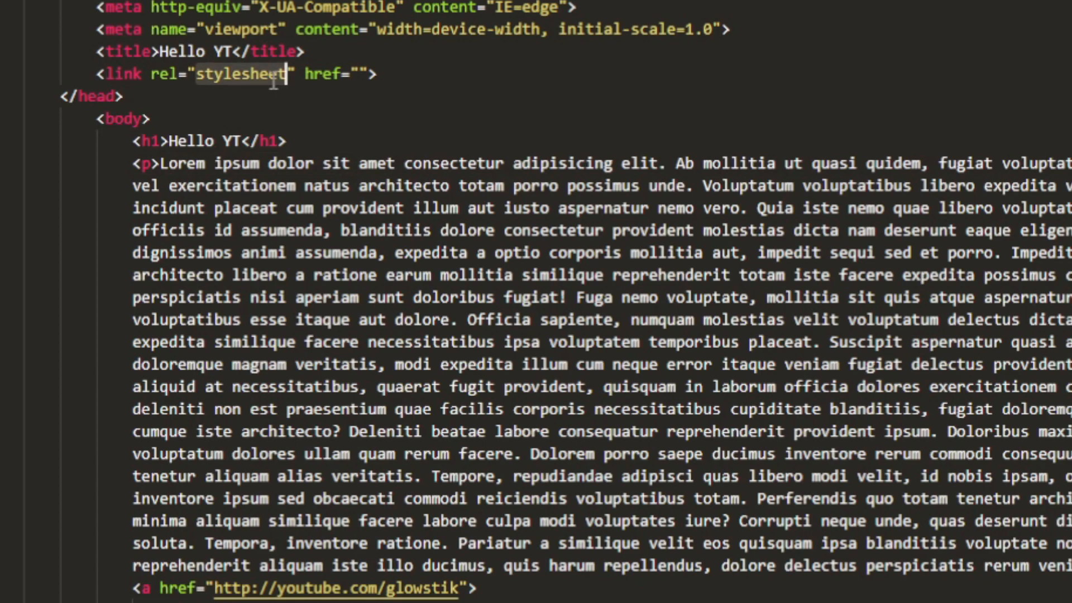
key("Delete")
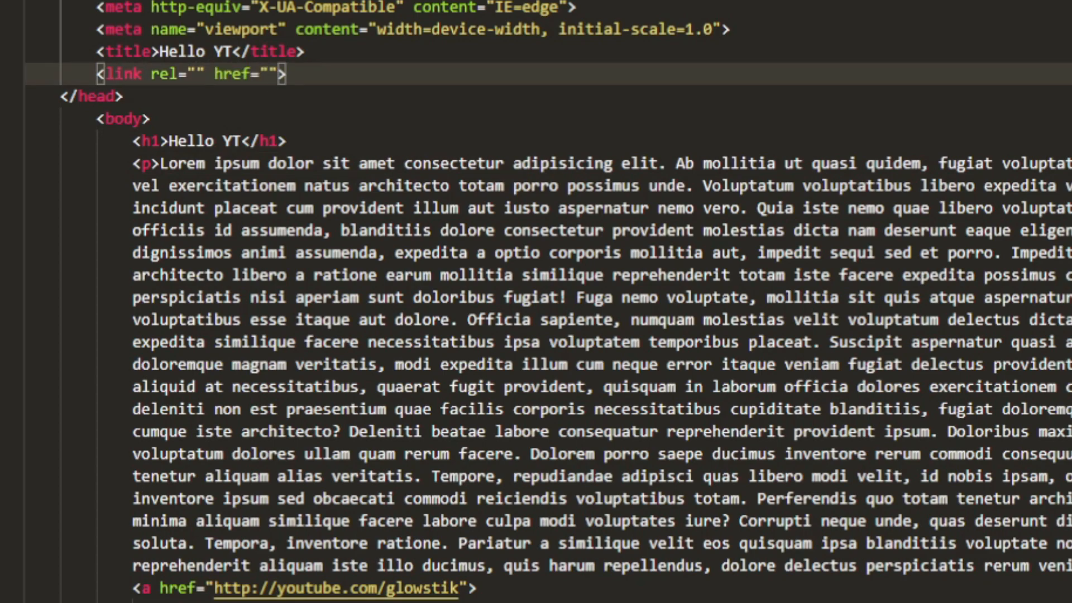
left_click(197, 73)
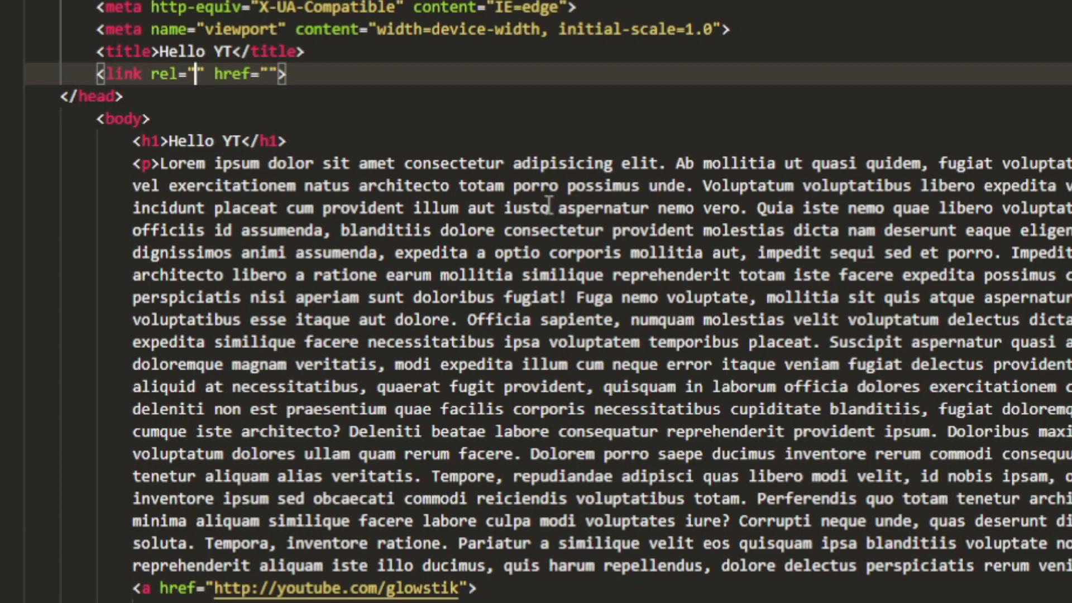
type("icon")
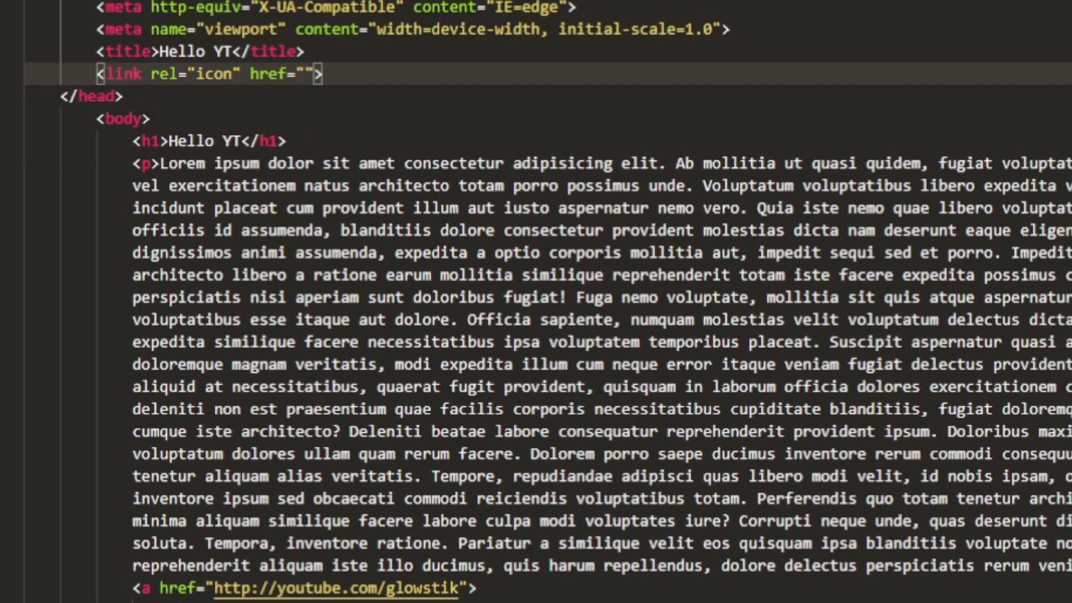
type("img")
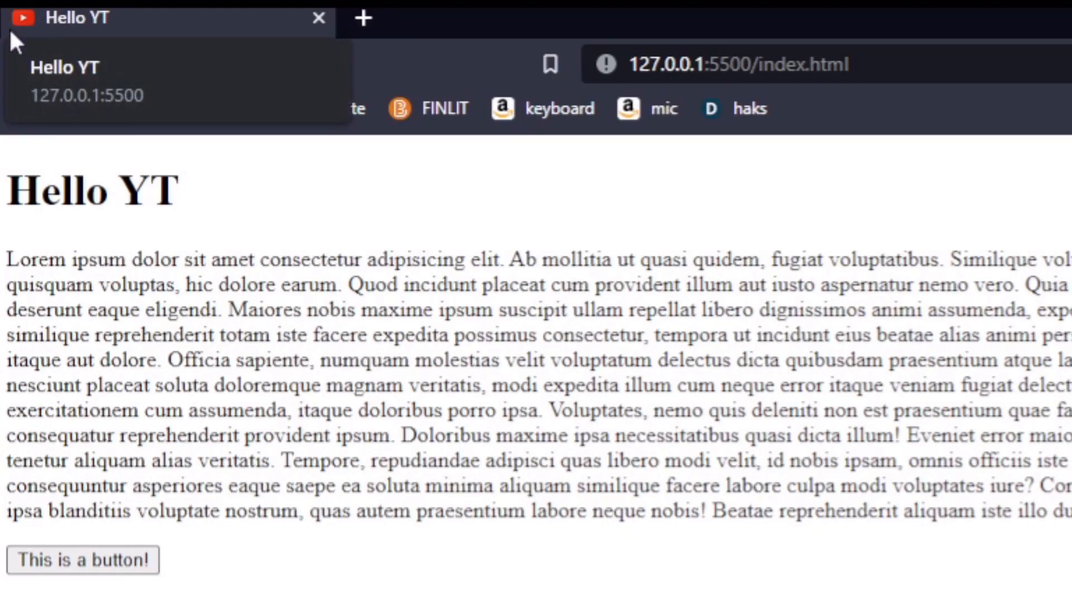
mouse_move(435, 13)
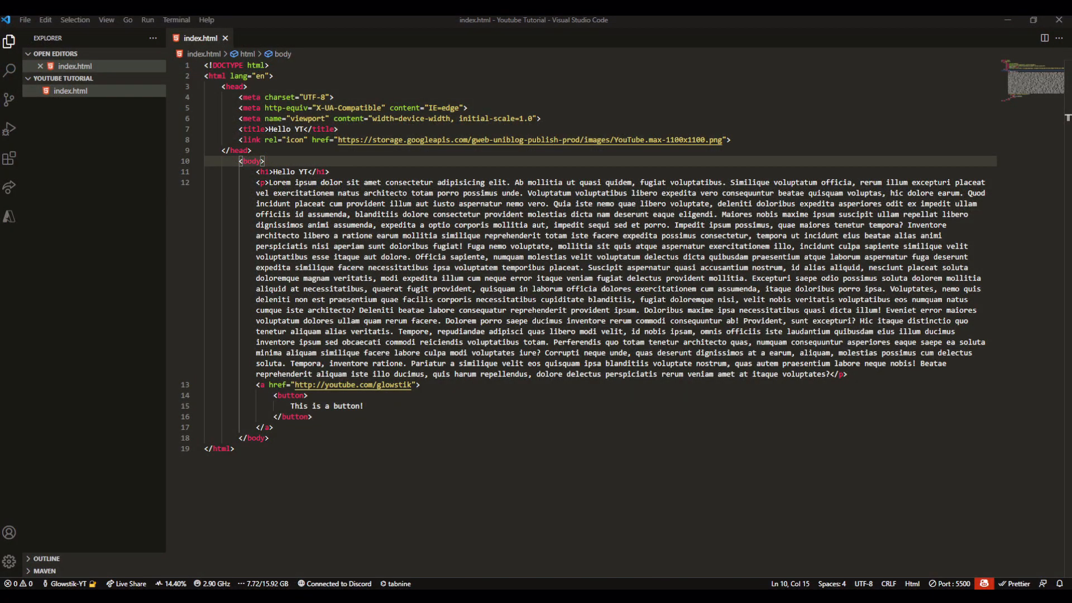
- Wrap the Hello YT h1 heading in <center> tags after the opening body tag
left_click(329, 172)
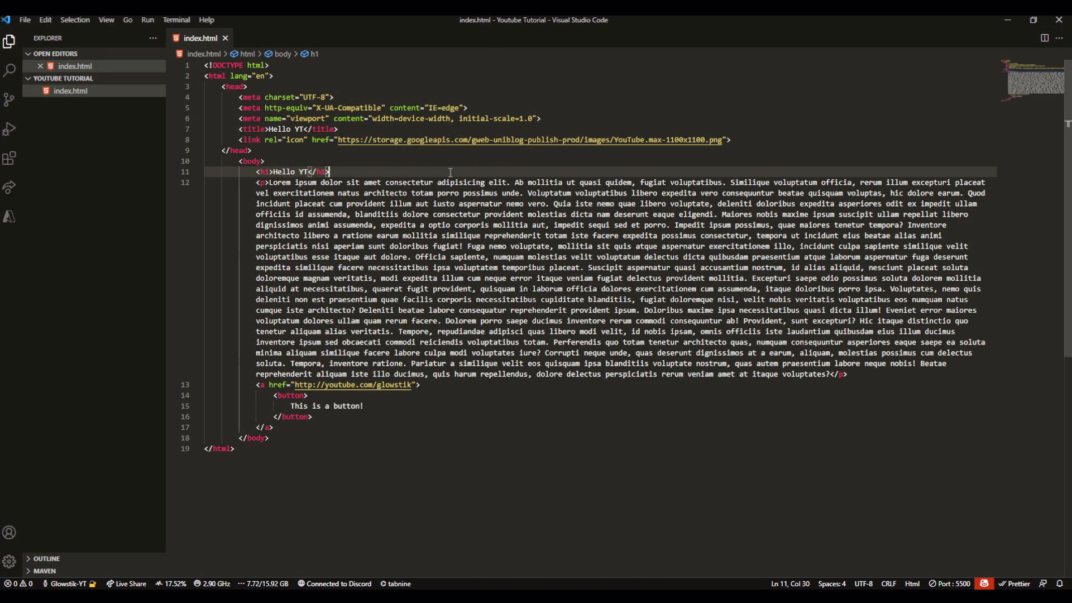
left_click(266, 160)
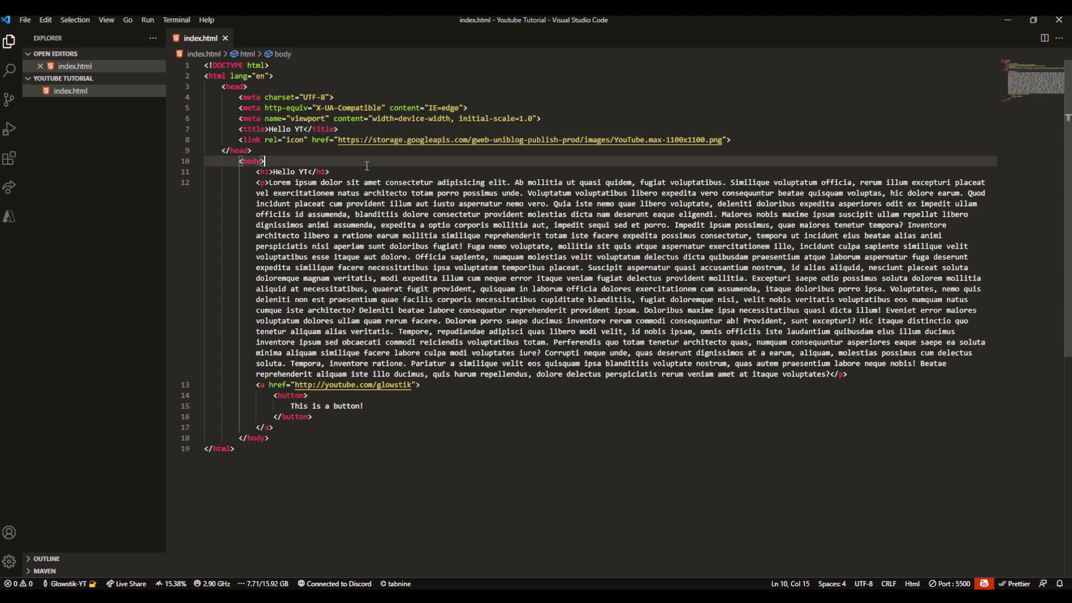
key("enter")
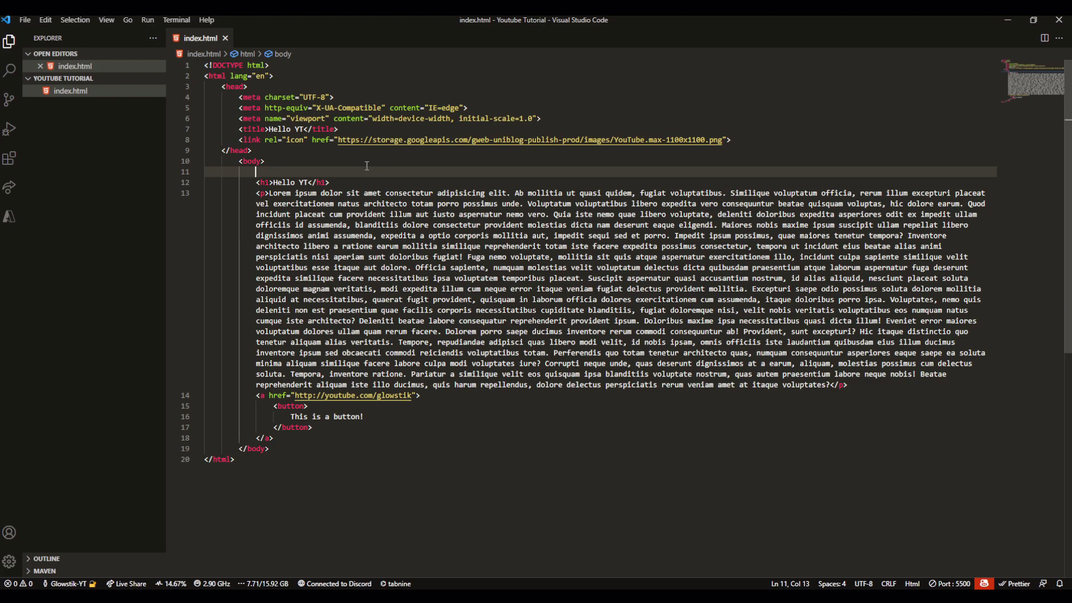
type("<center>")
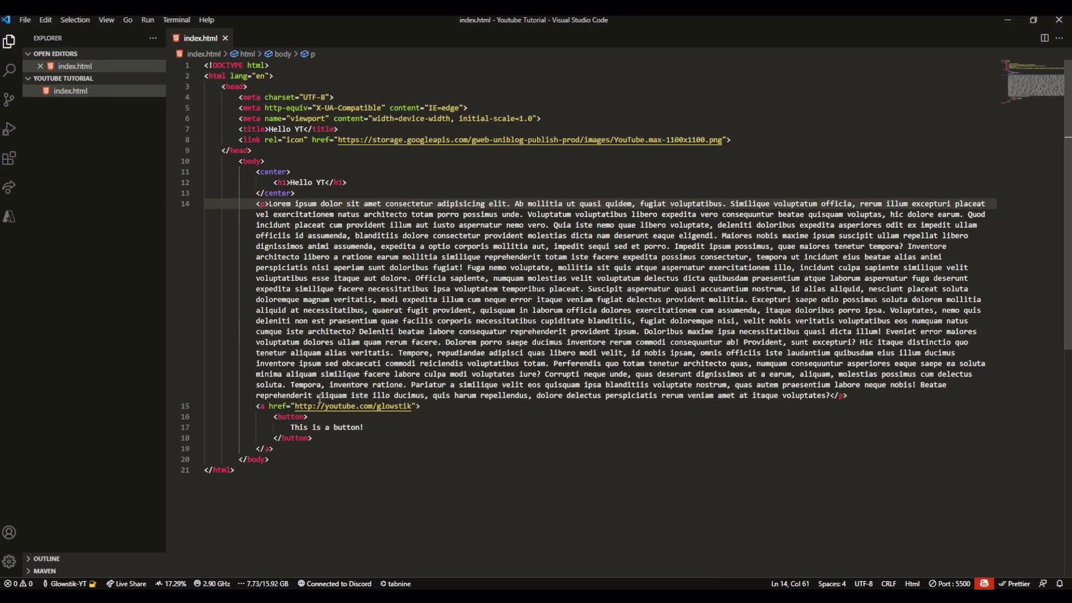
- Wrap the button link in its own <center> tags below the paragraph
key("Enter")
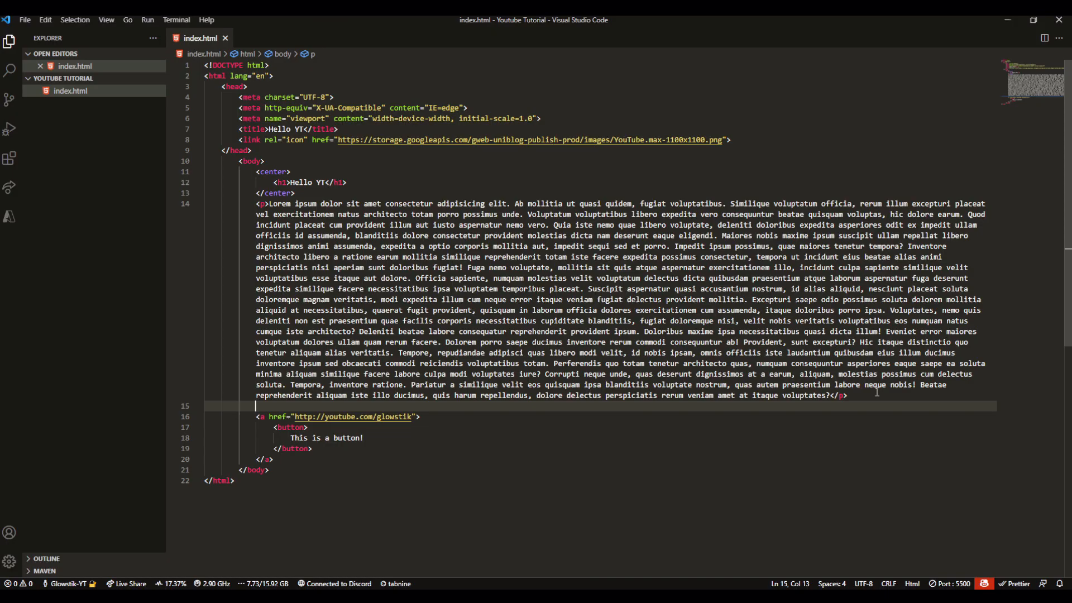
type("<center></center>")
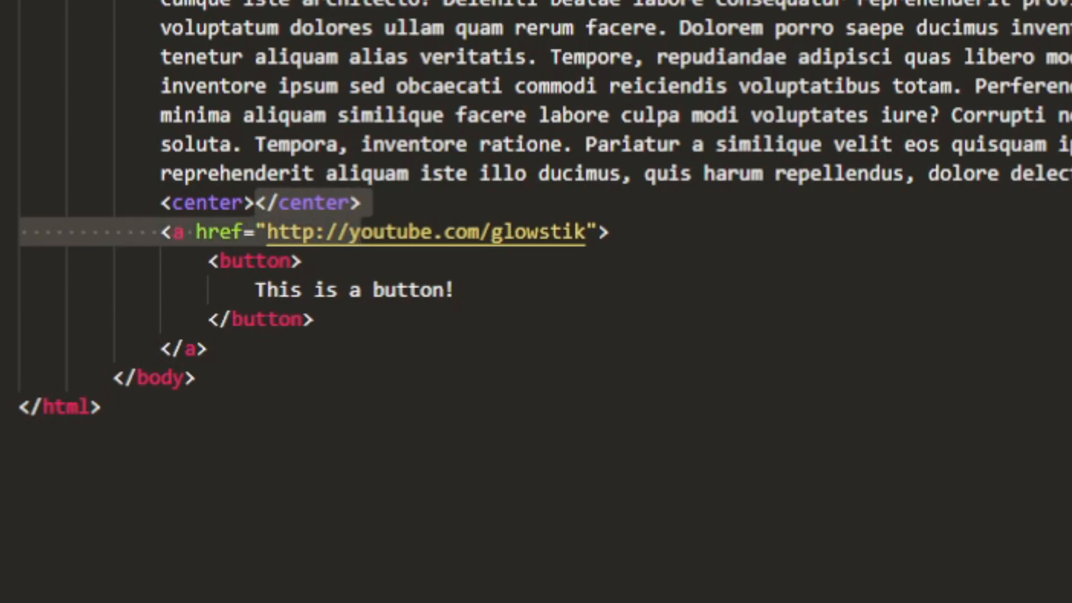
left_click(335, 202)
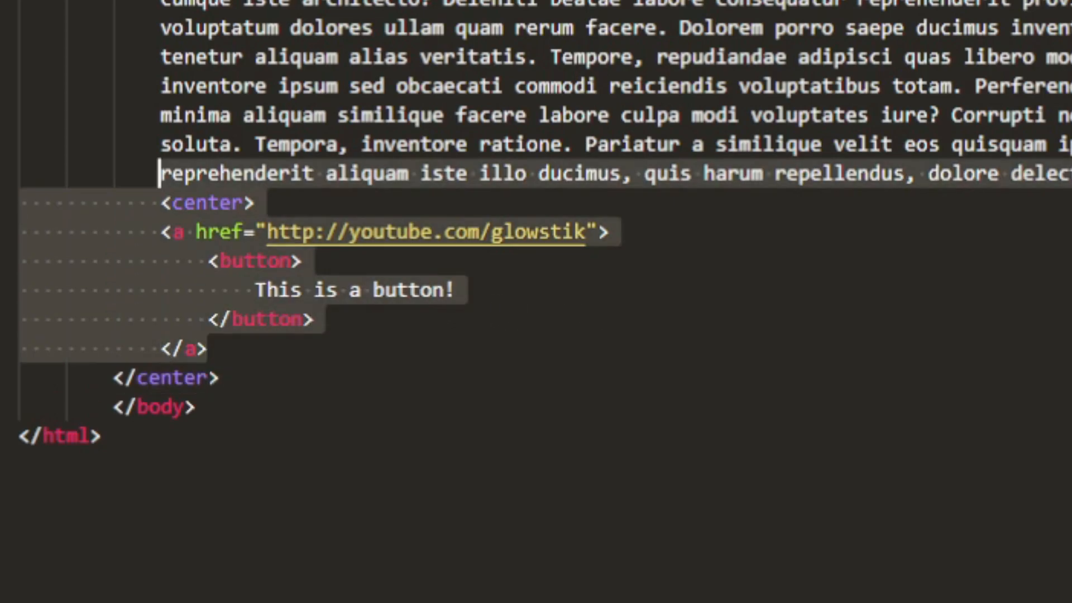
left_click(232, 349)
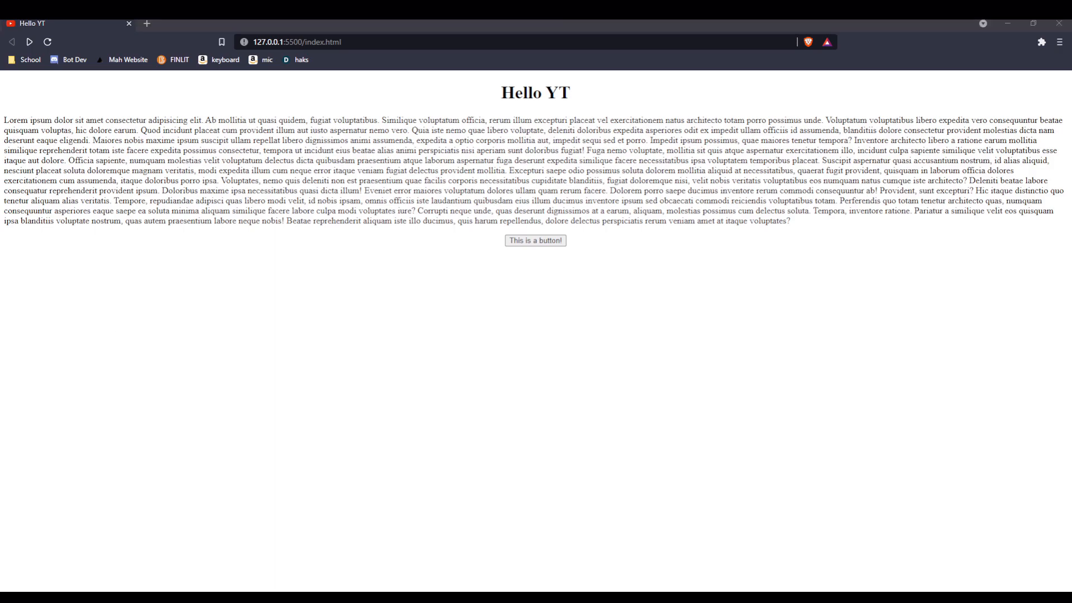
left_click(11, 41)
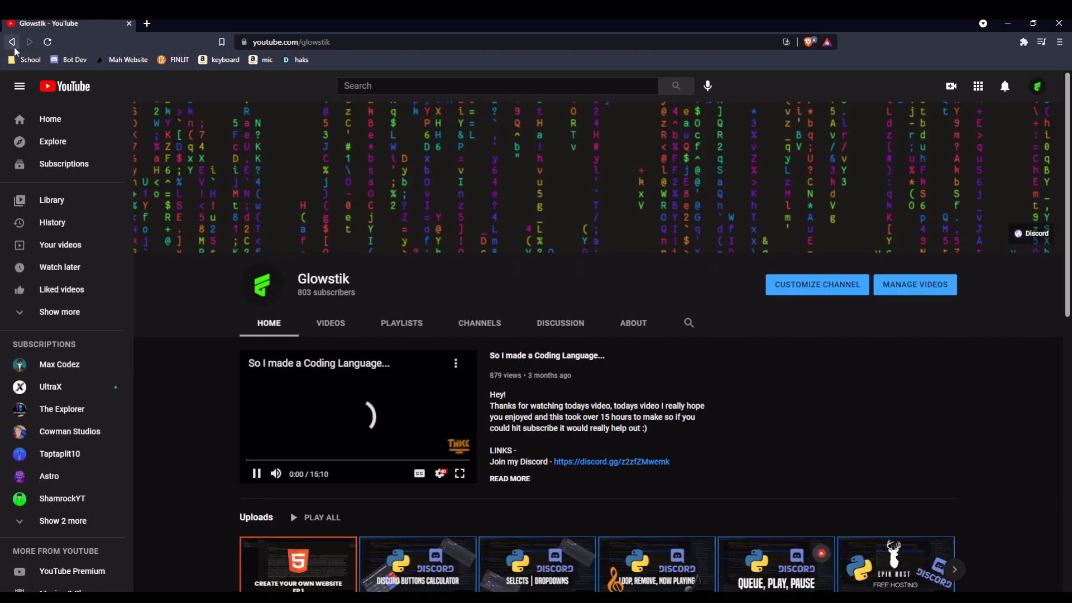
left_click(11, 41)
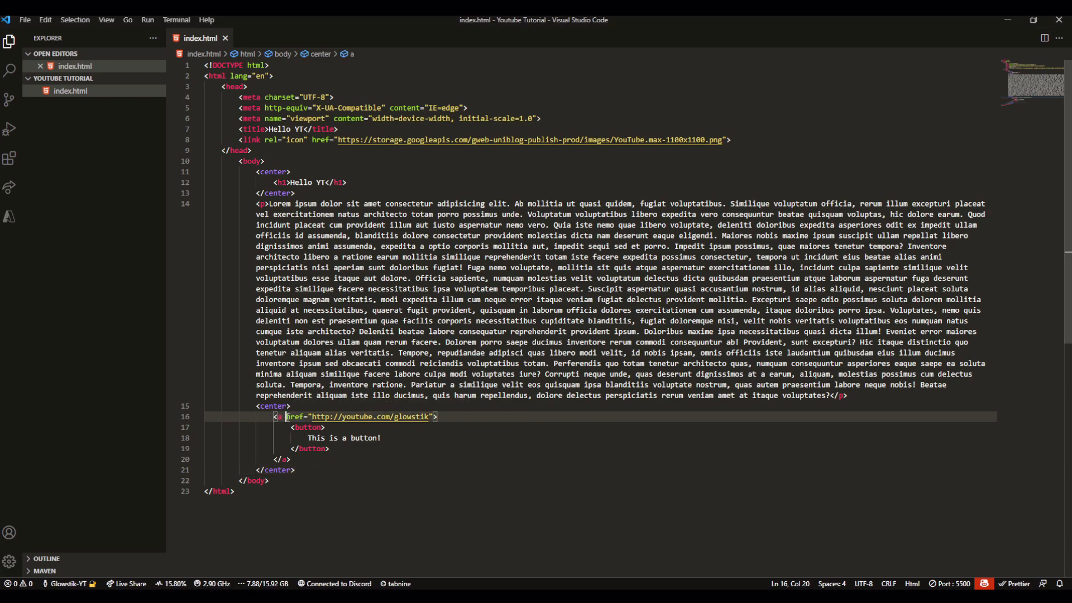
- Add target='popup' to the YouTube <a> tag before its href
type("target='")
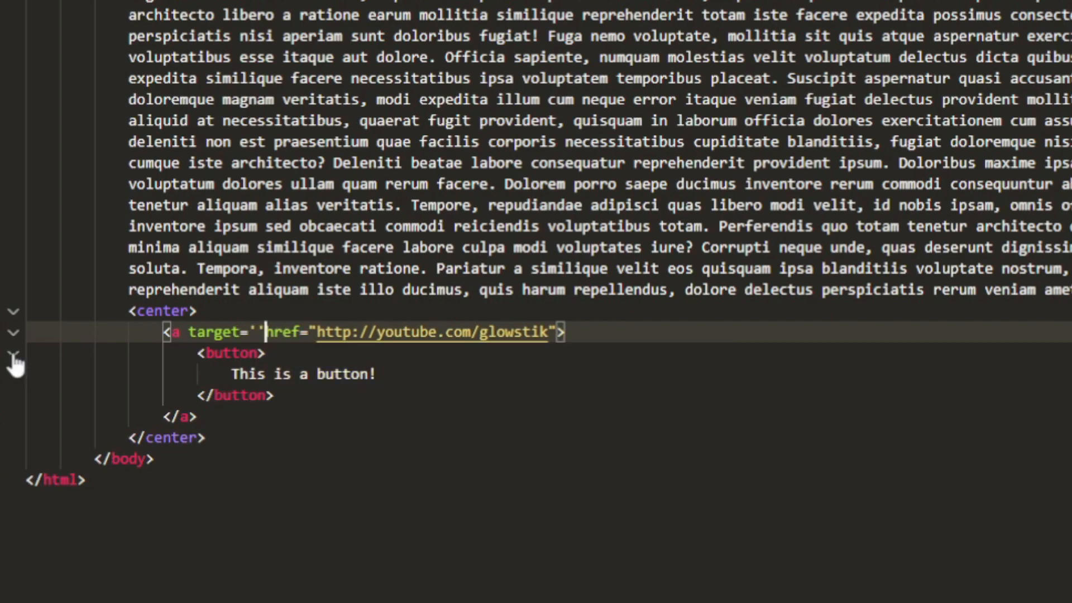
type("popip")
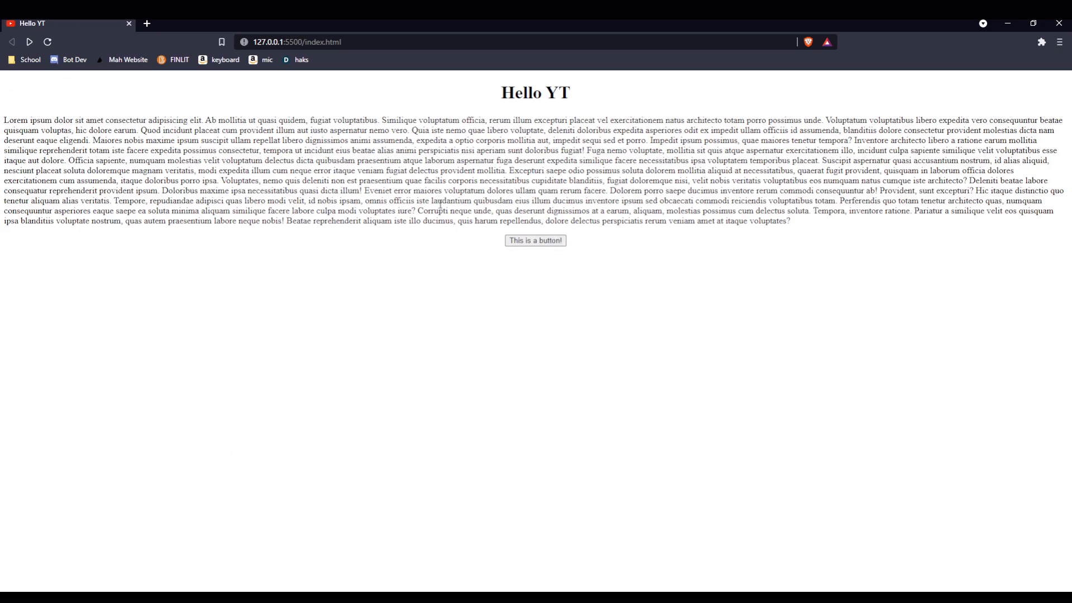
- Use the page's button in Brave to open the Glowstik channel in a new tab
left_click(535, 240)
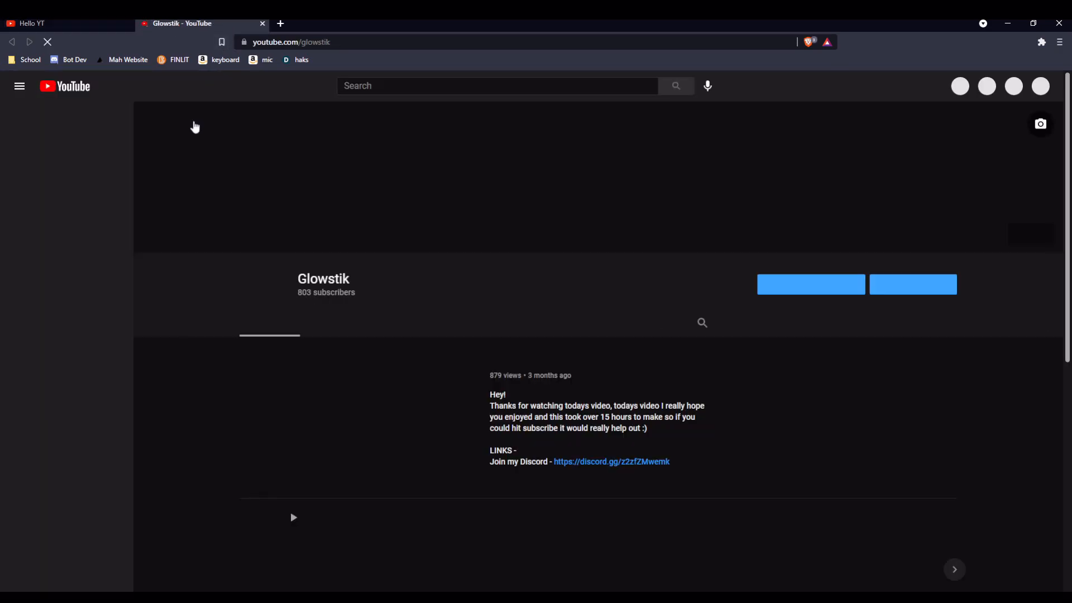
left_click(27, 22)
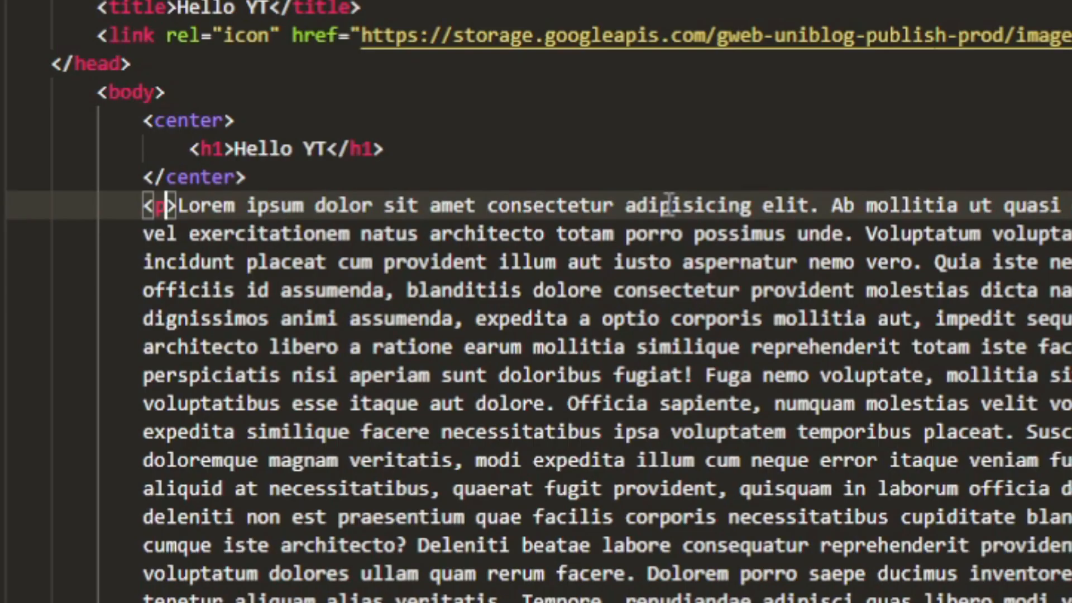
- Give the lorem ipsum <p> tag the attribute class="mainConent"
type("class=\"")
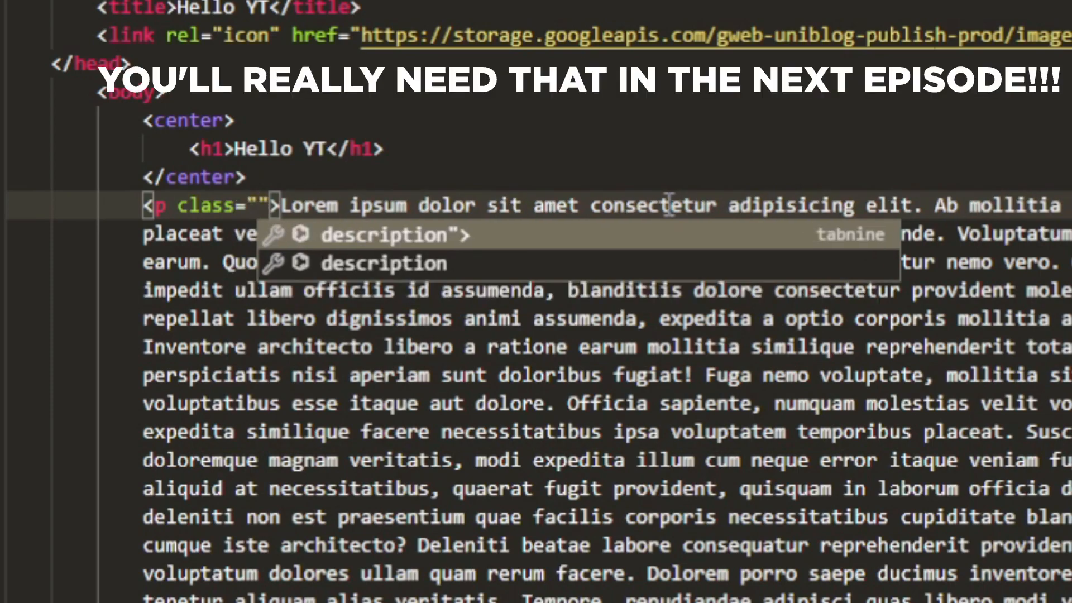
type("main")
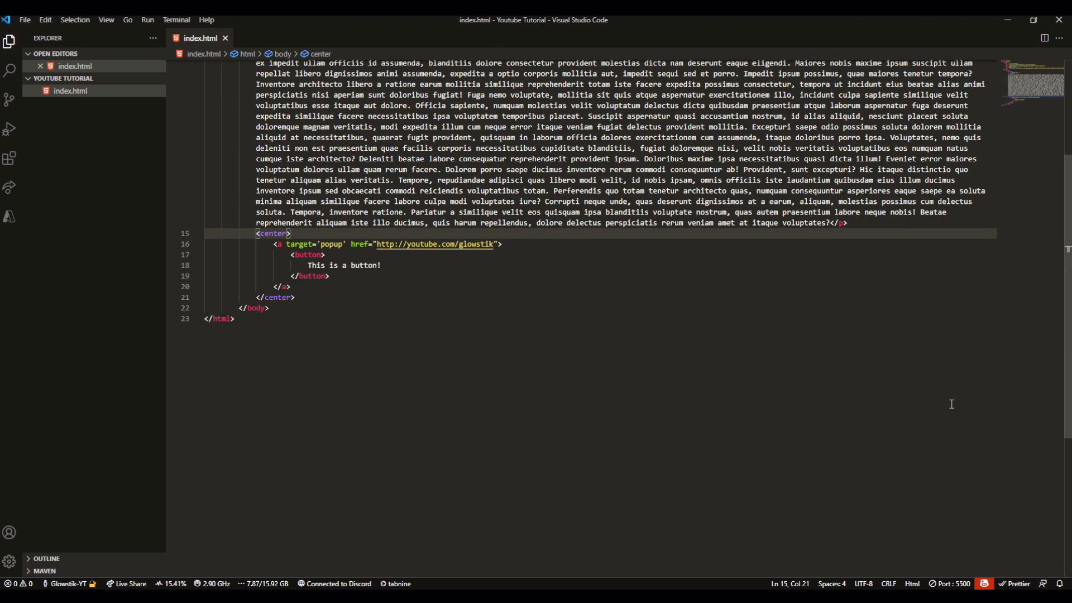
scroll("up", 3)
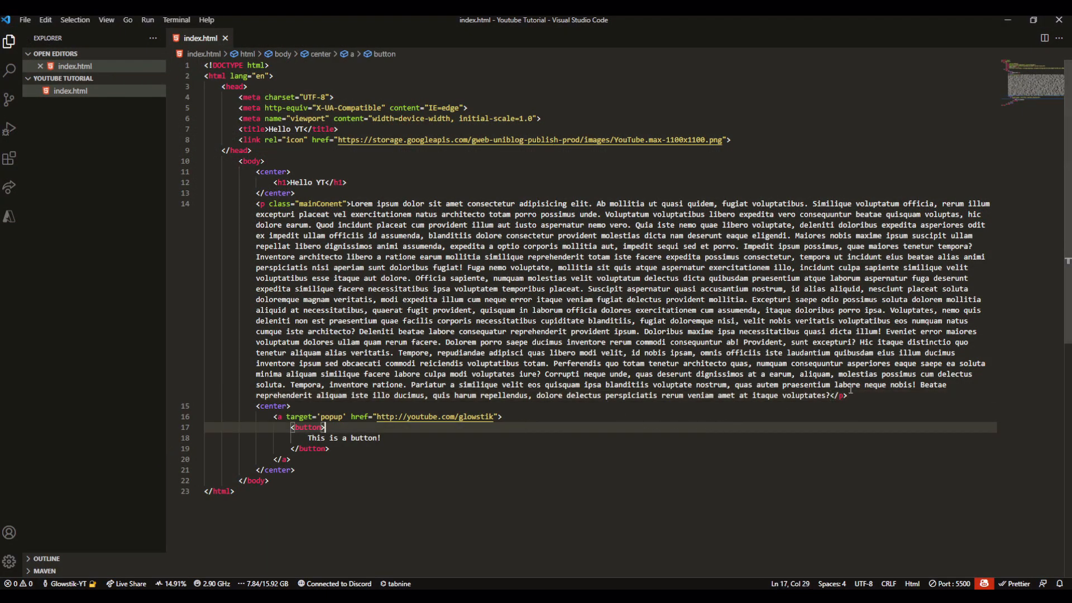
- Insert <br> tags on new lines after the closing </p> before the center block
key("enter")
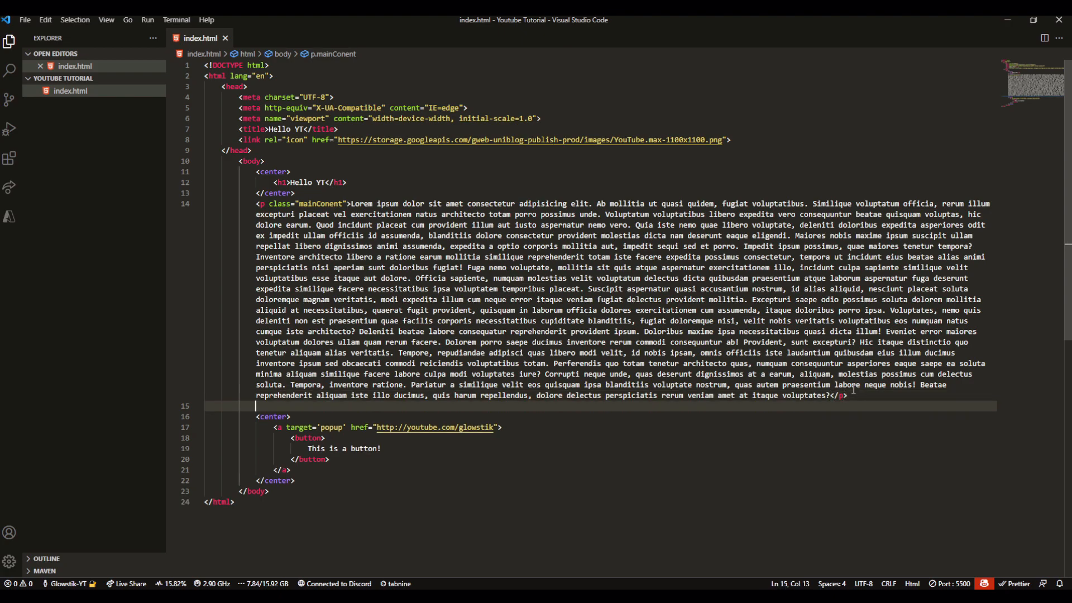
type("br>")
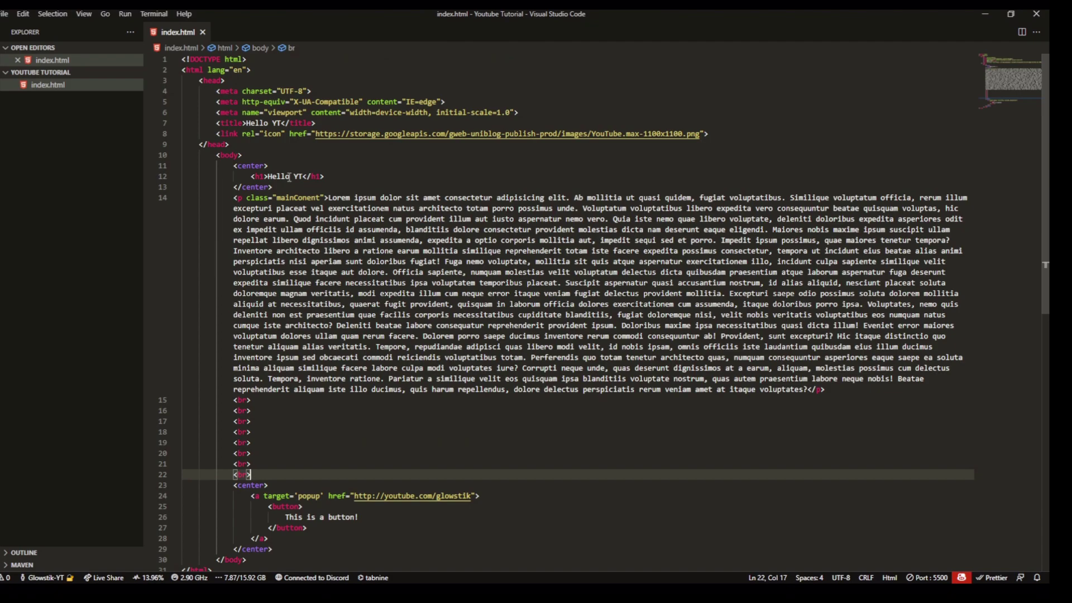
scroll("down", 3)
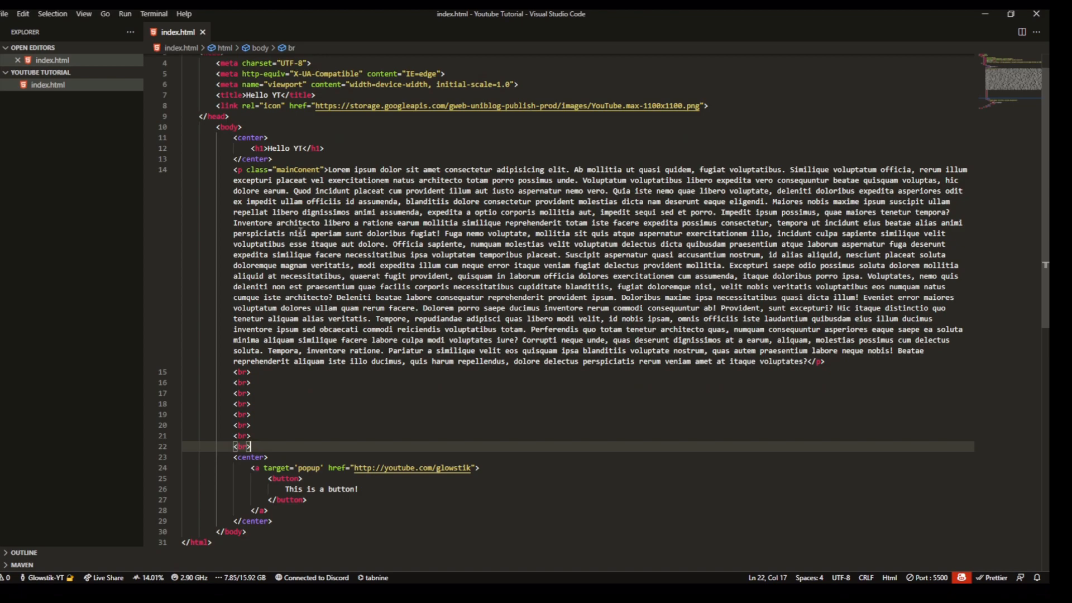
mouse_move(329, 442)
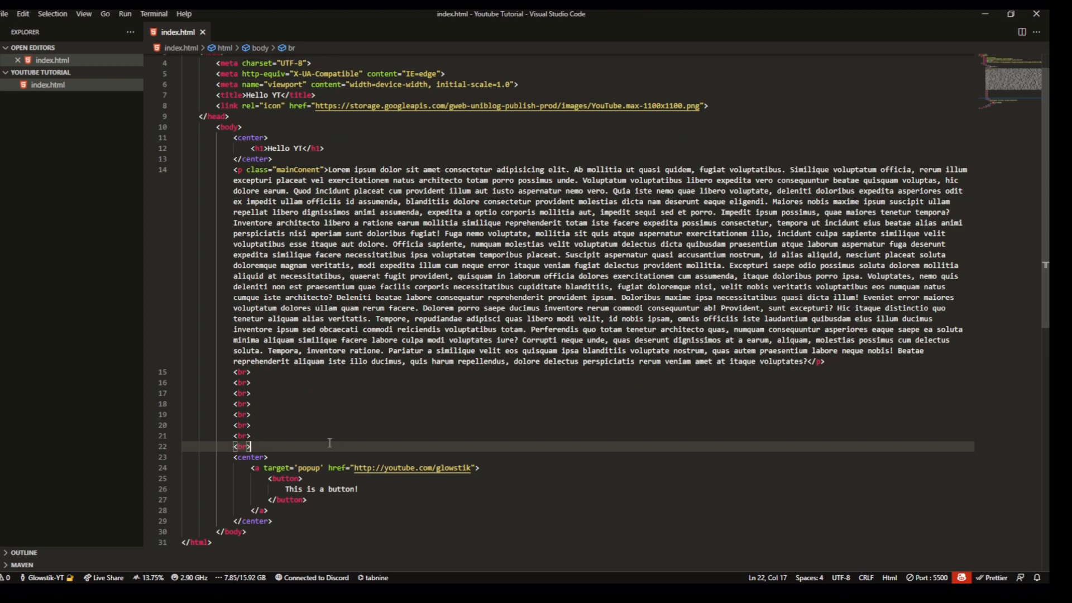
- Extend the <br> stack through line 62 and delete the centred button block below it
left_click(271, 457)
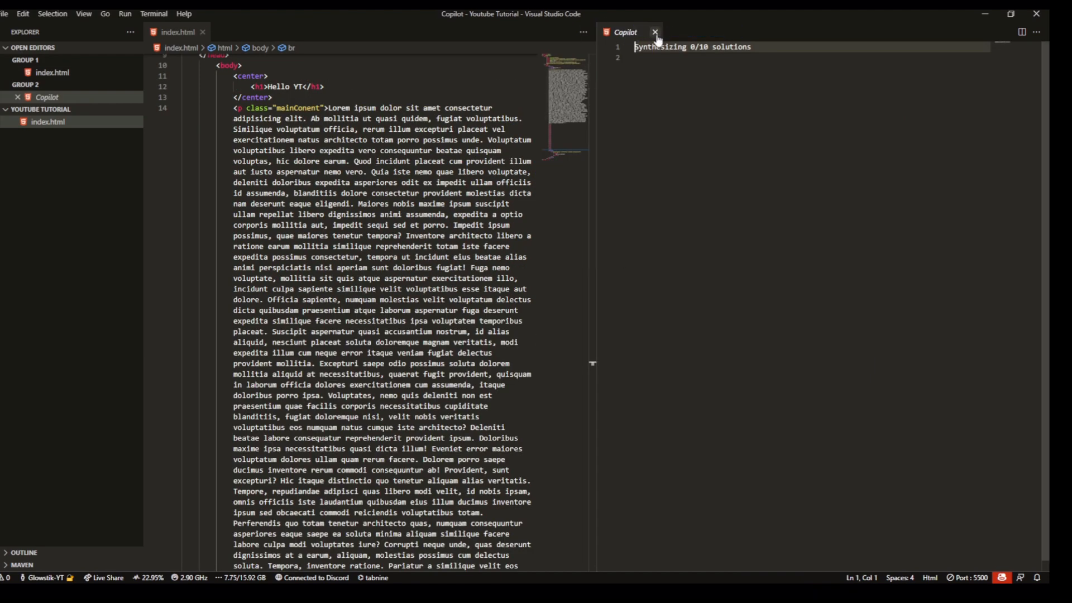
left_click(655, 32)
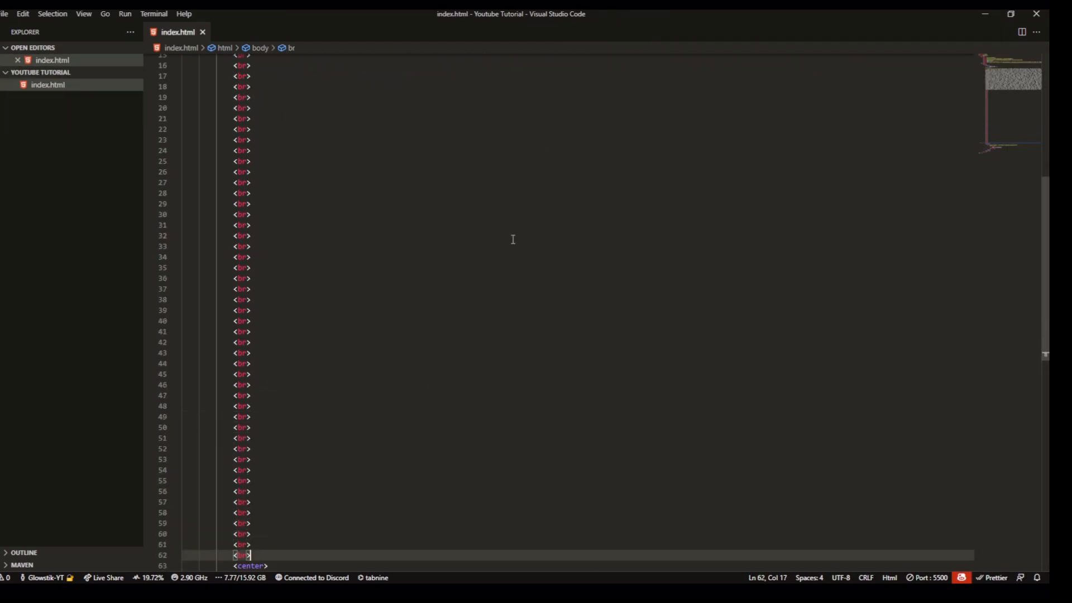
scroll("up", 3)
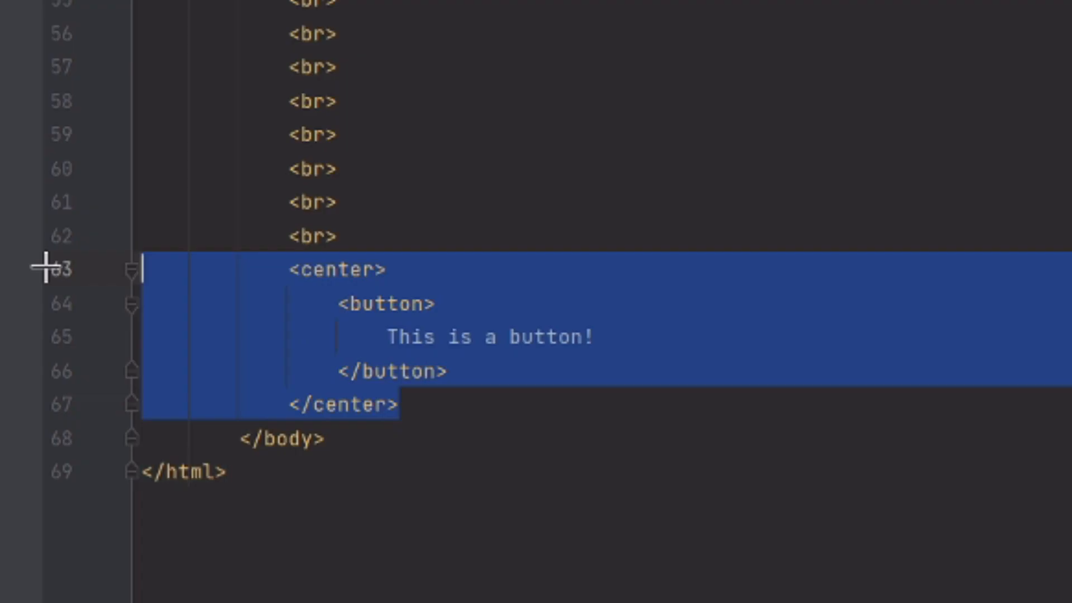
key("Delete")
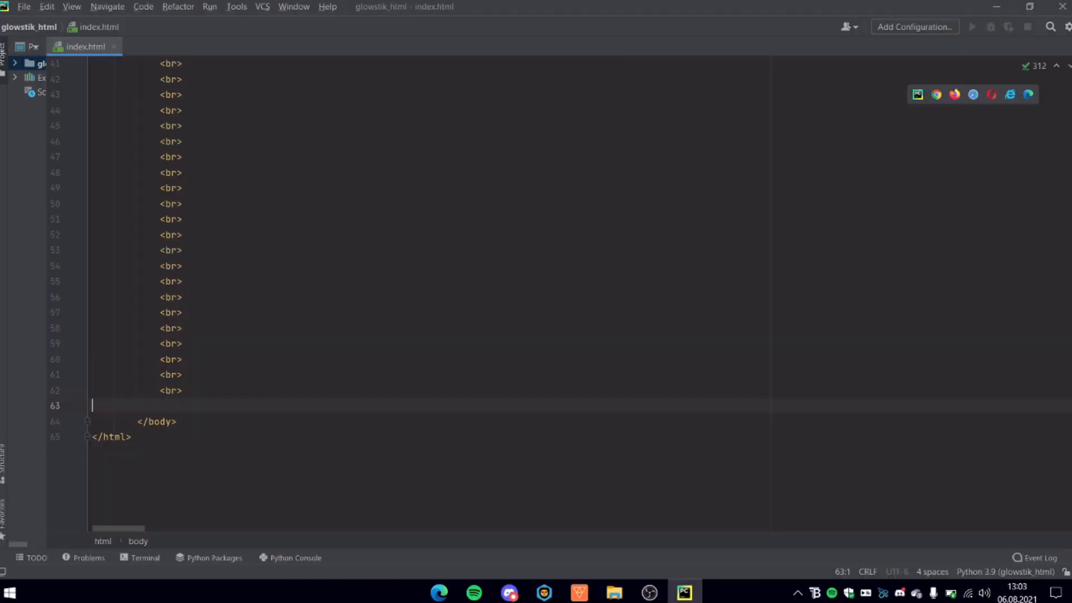
- Relabel the centred button below the paragraph to 'Scroll down! :D'
scroll("up", 3)
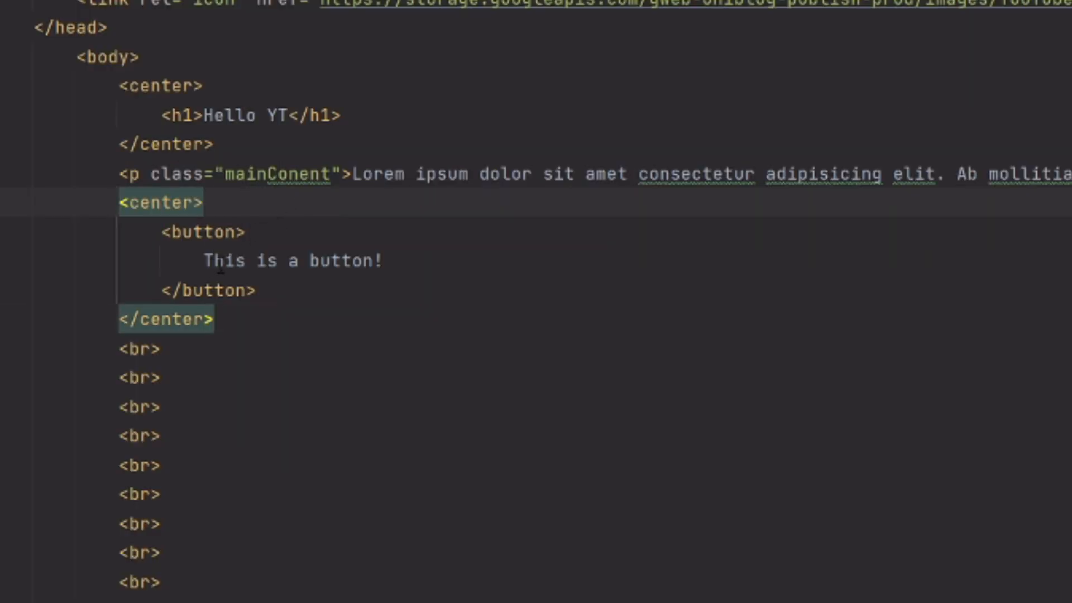
double_click(290, 260)
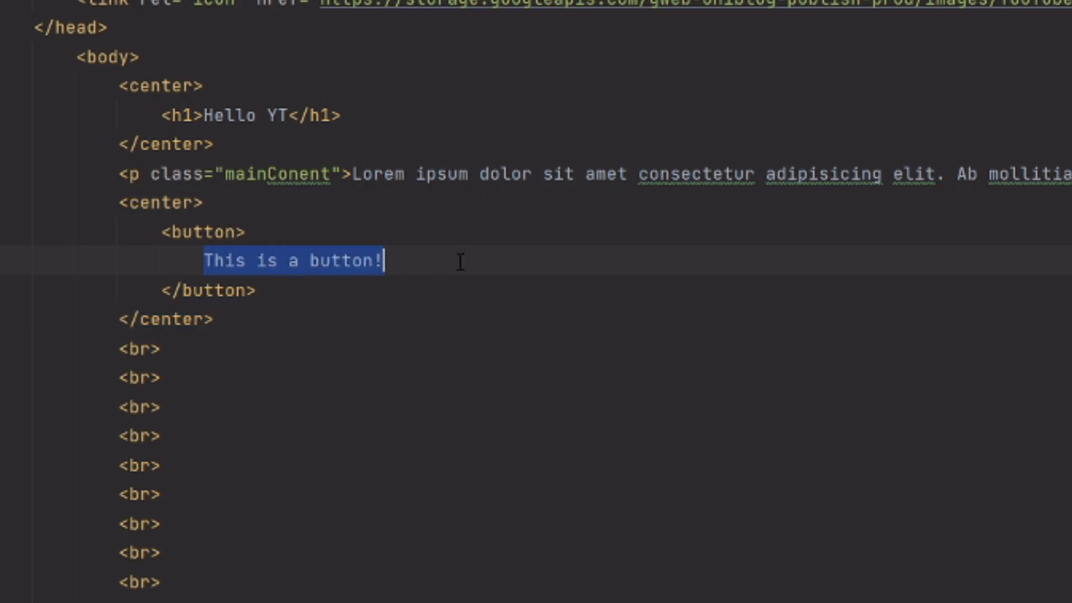
type("Scroll")
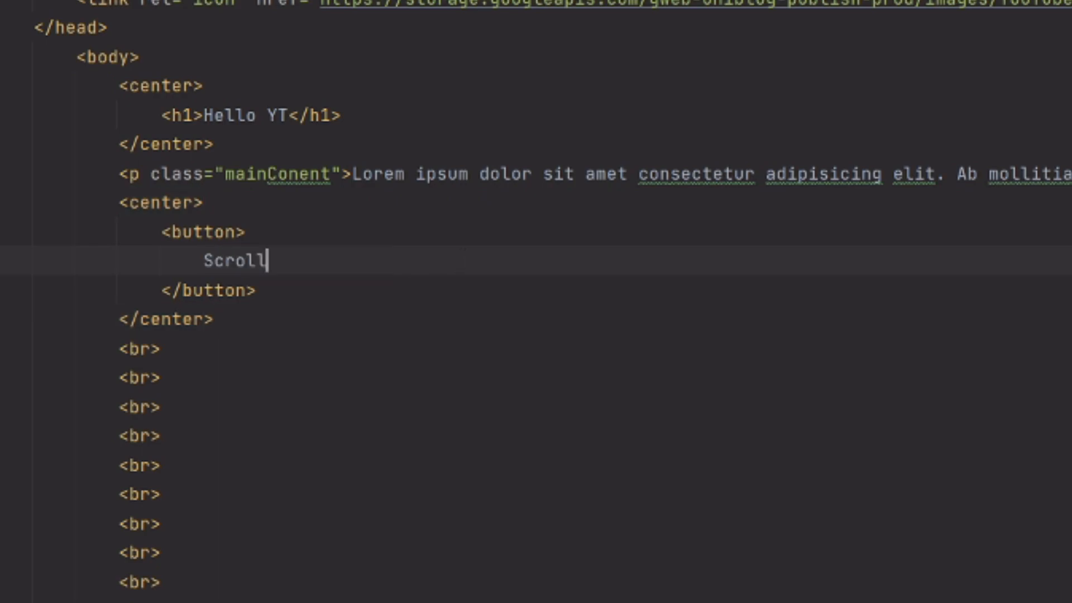
type("down! :D")
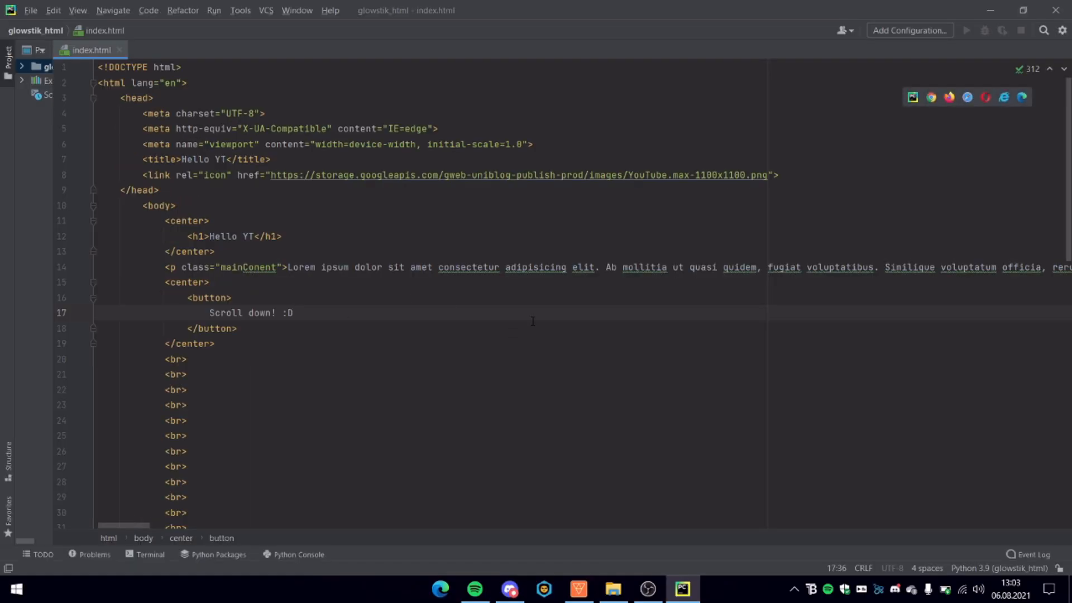
scroll("down", 3)
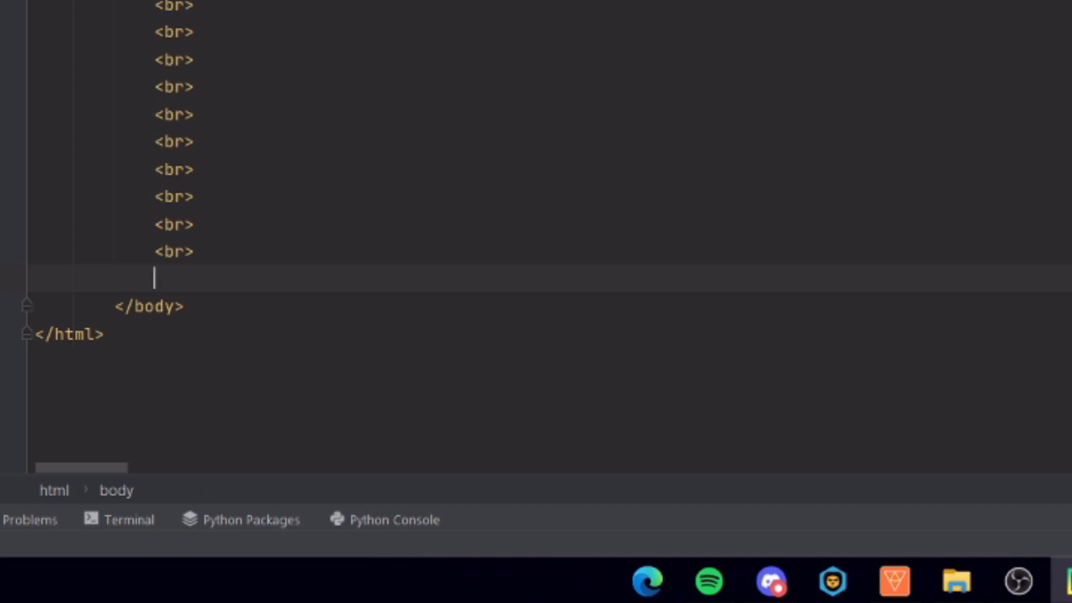
- Add <img src="Image URL or path here! :D"> before </body>
type("<img src=\"\">")
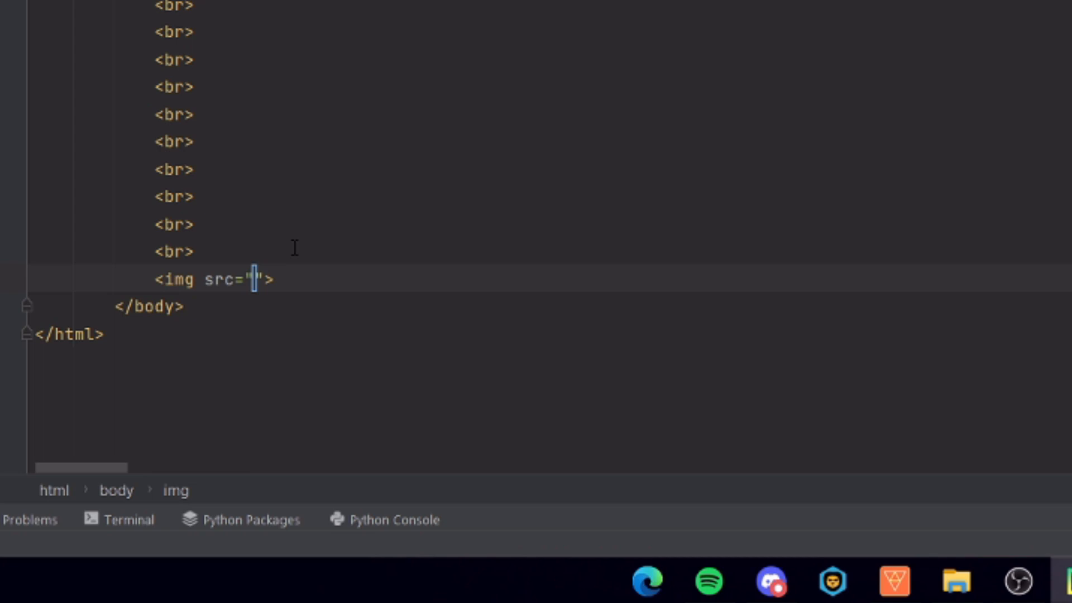
type("Image U")
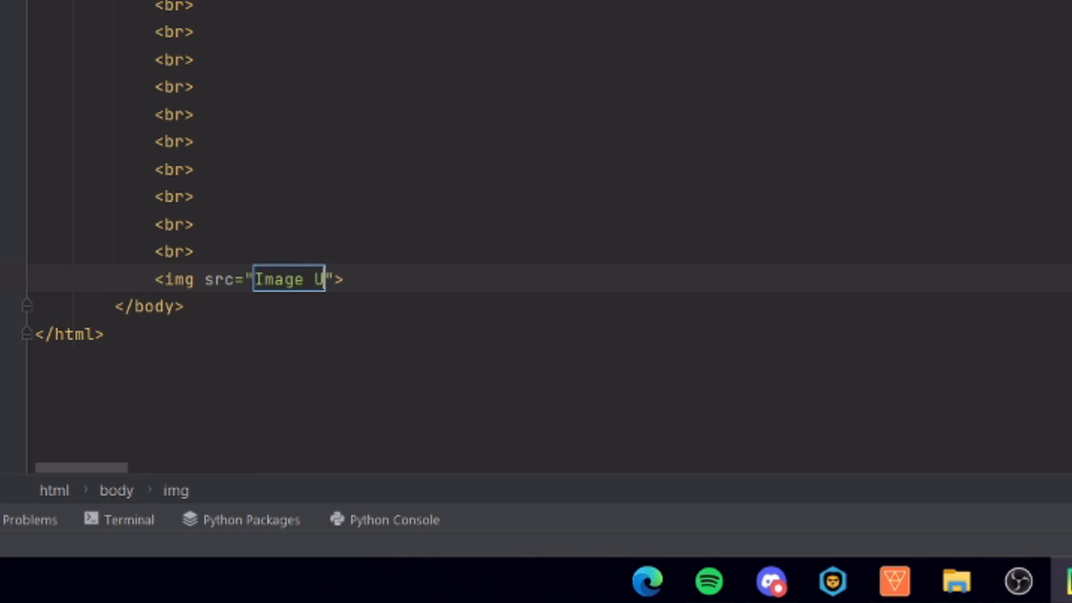
type("RL or path")
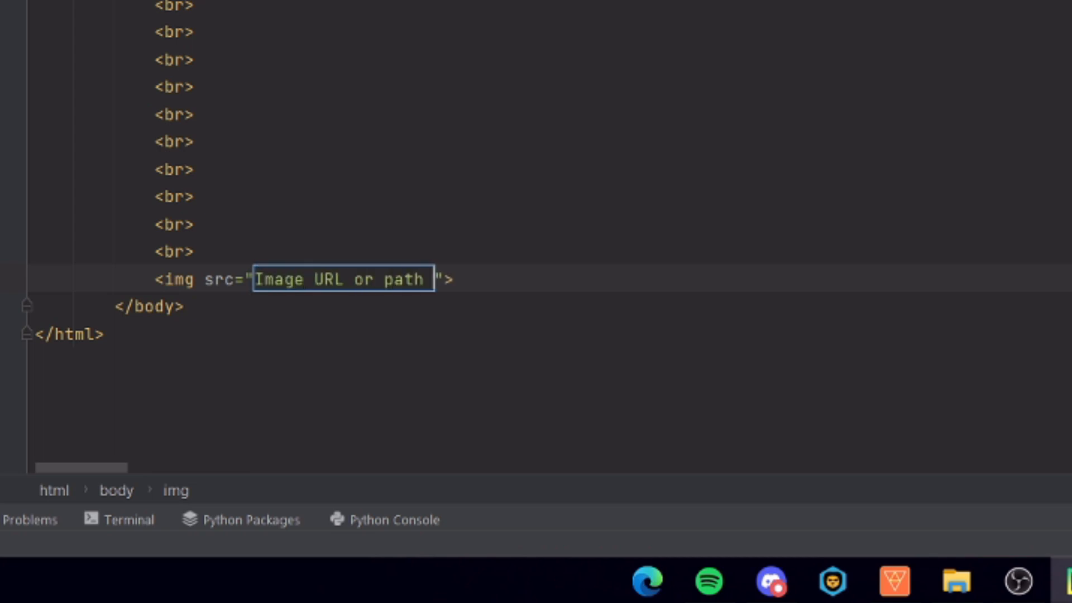
type("here! :")
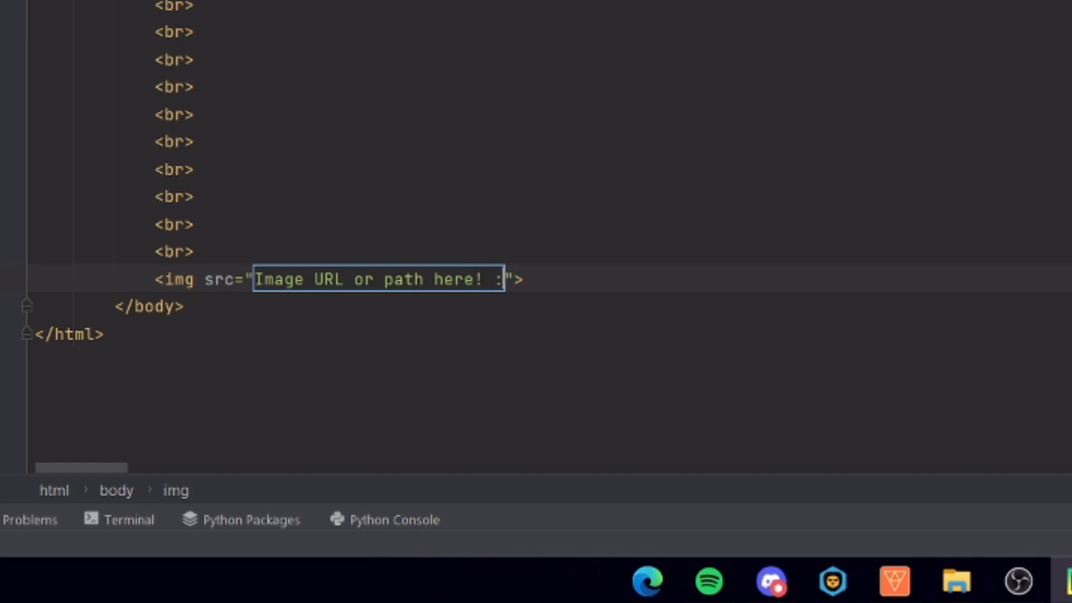
type("D")
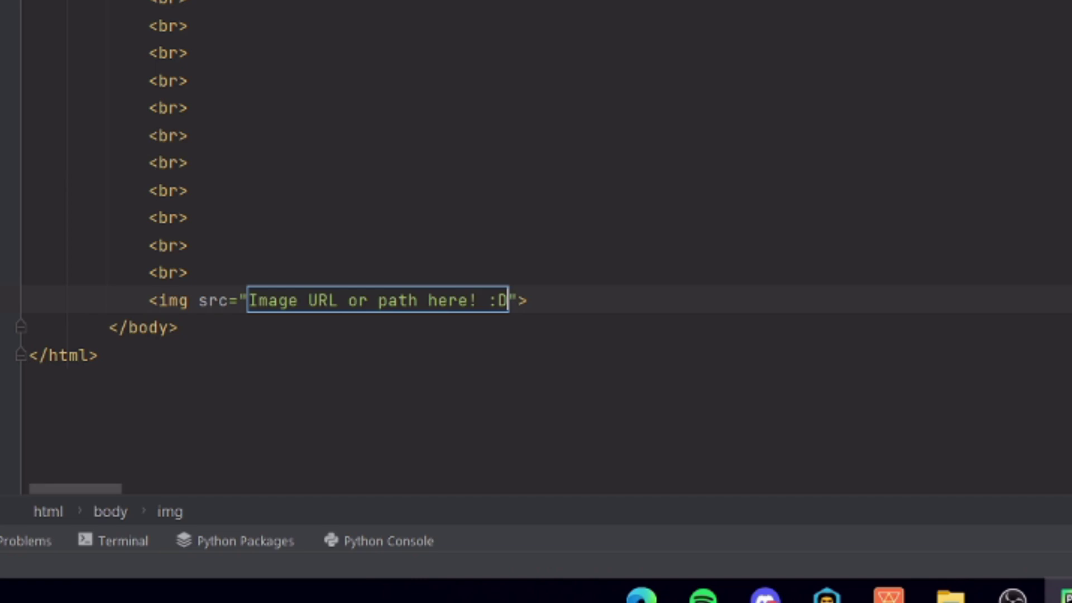
- Set the image src to the GitHub avatar URL for user 69128866 at 180px
type("https://avatars2.githubusercontent.com/u/69128866?height=180&v=4&width=180\">")
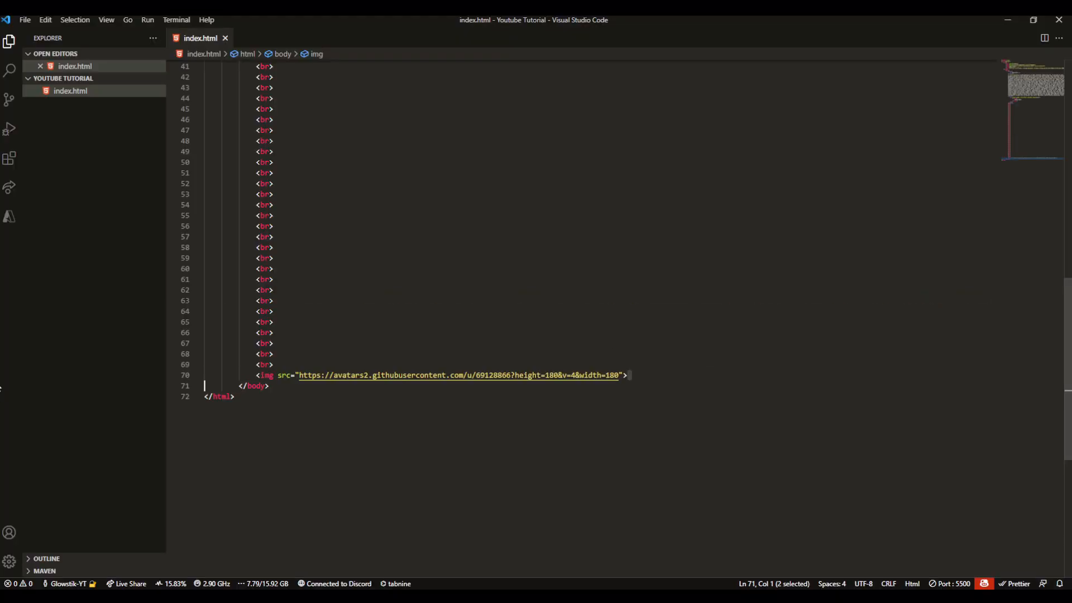
left_click(233, 397)
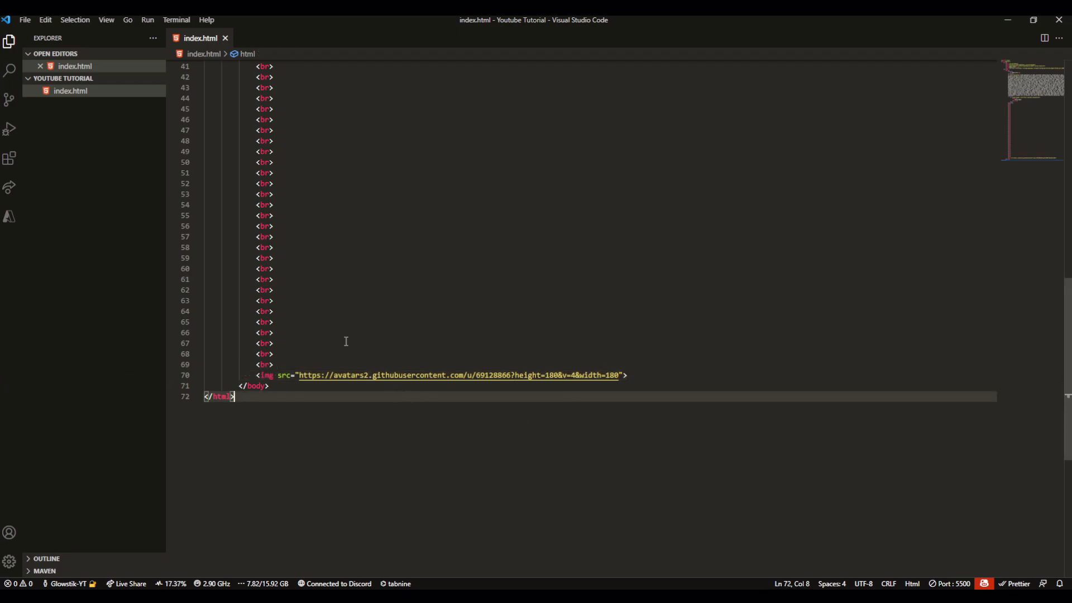
mouse_move(346, 361)
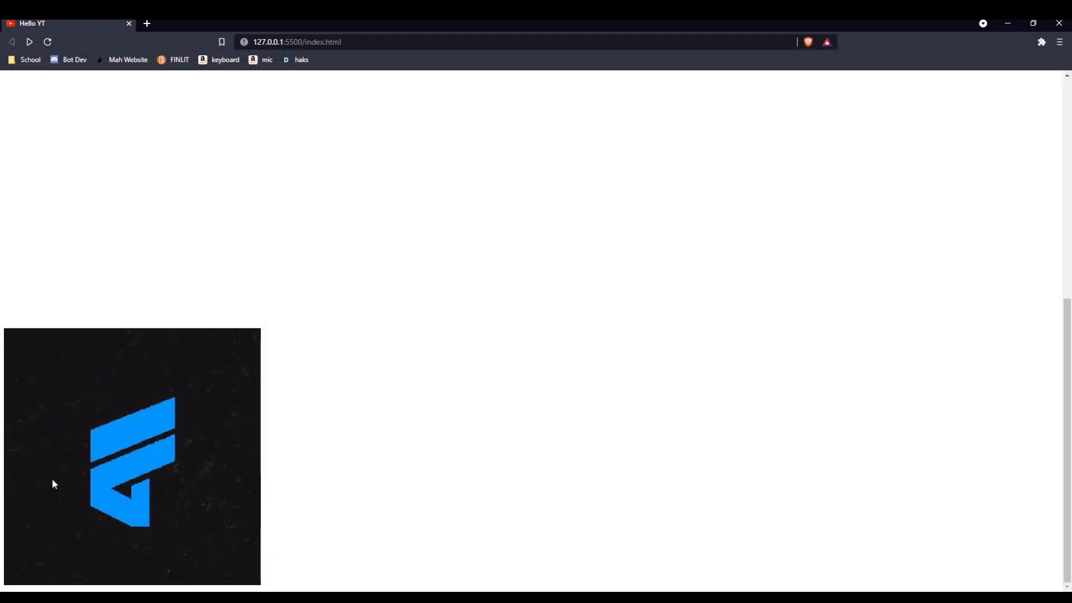
mouse_move(461, 397)
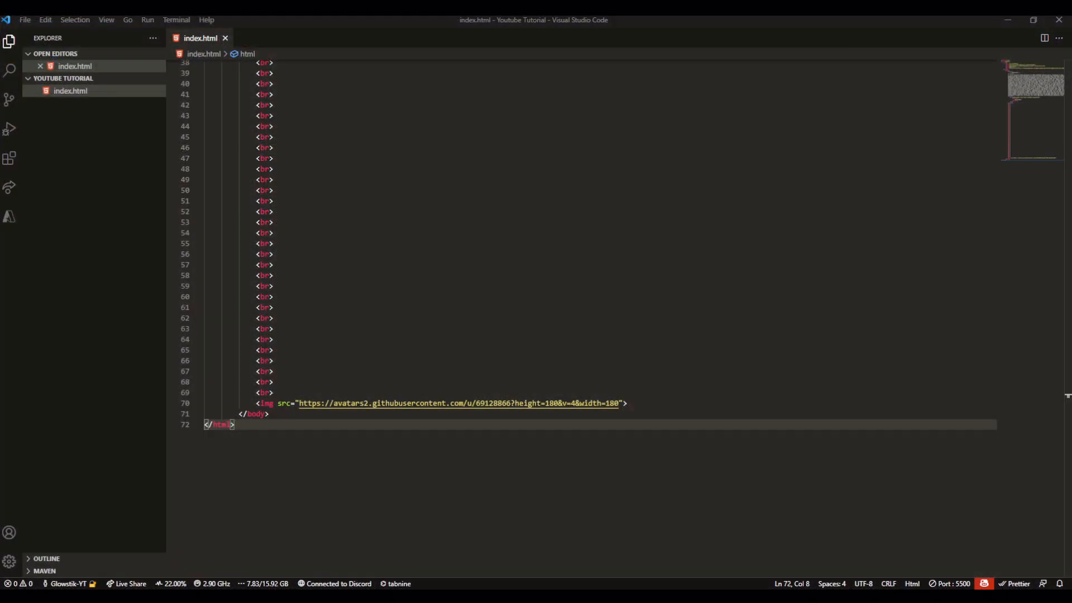
scroll("up", 3)
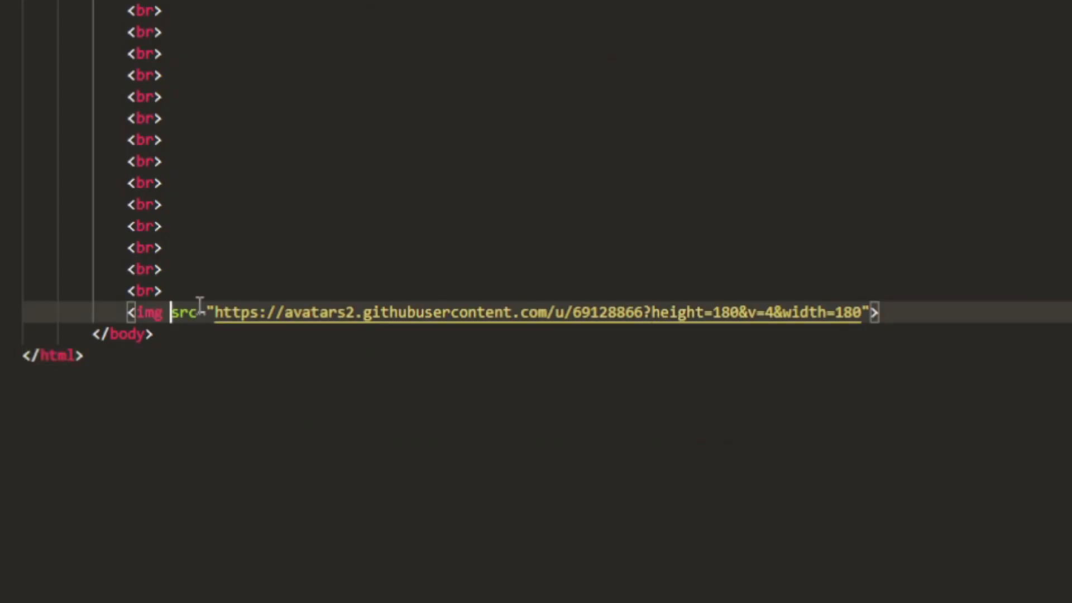
- Add id="img" to the avatar image and set the Scroll Down! link href to "#img"
type("id=")
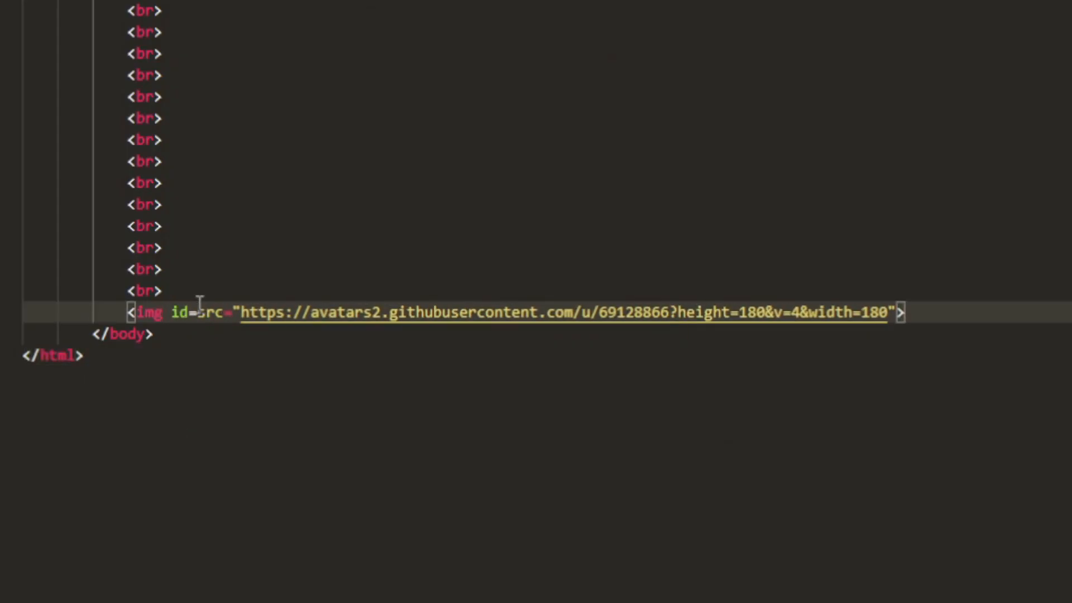
type("\"\"")
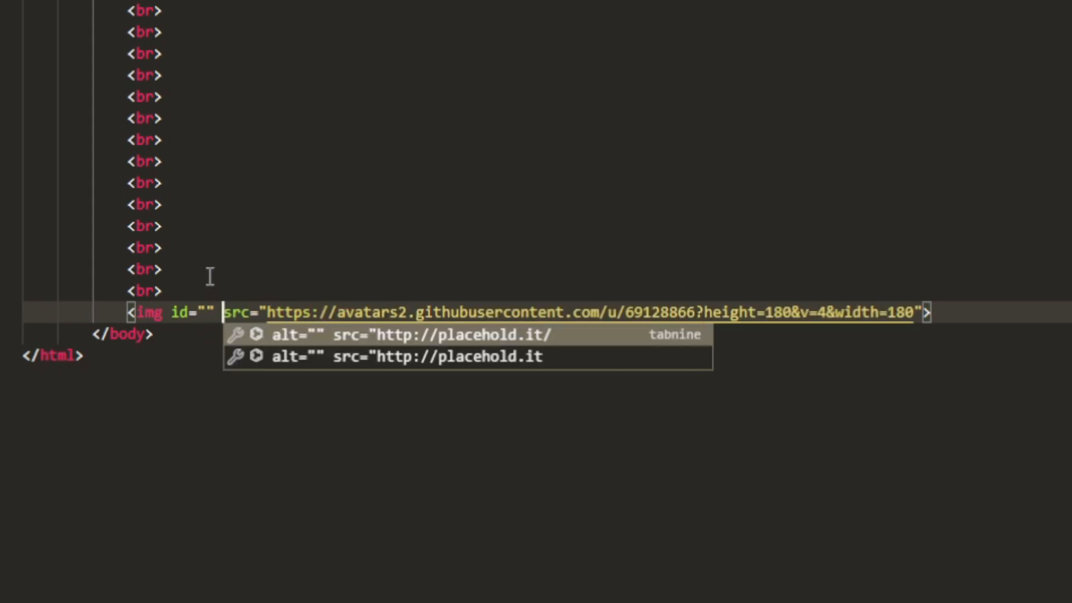
type("img")
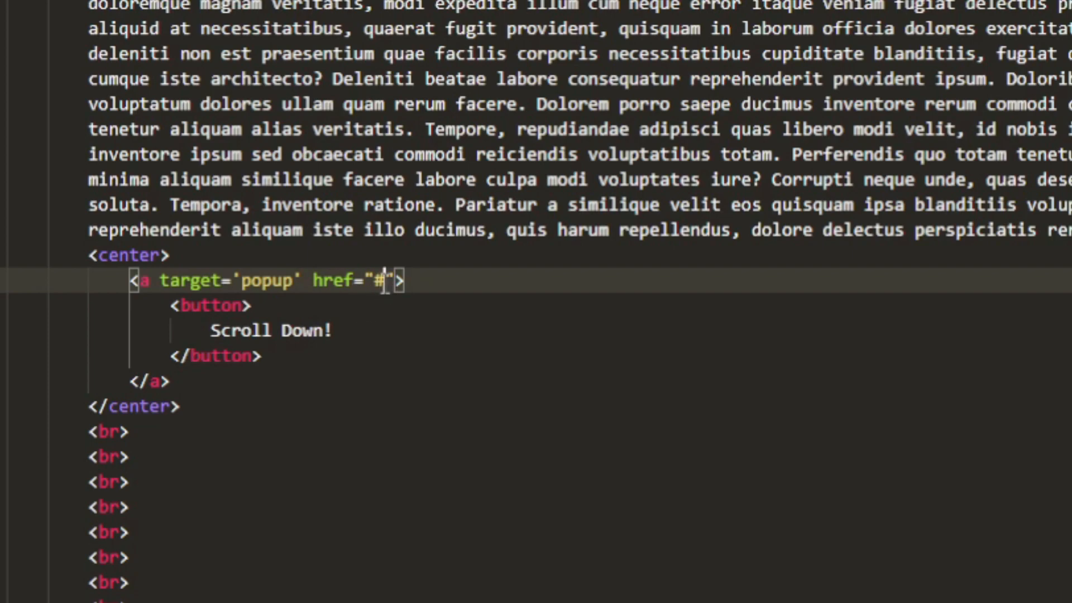
type("img")
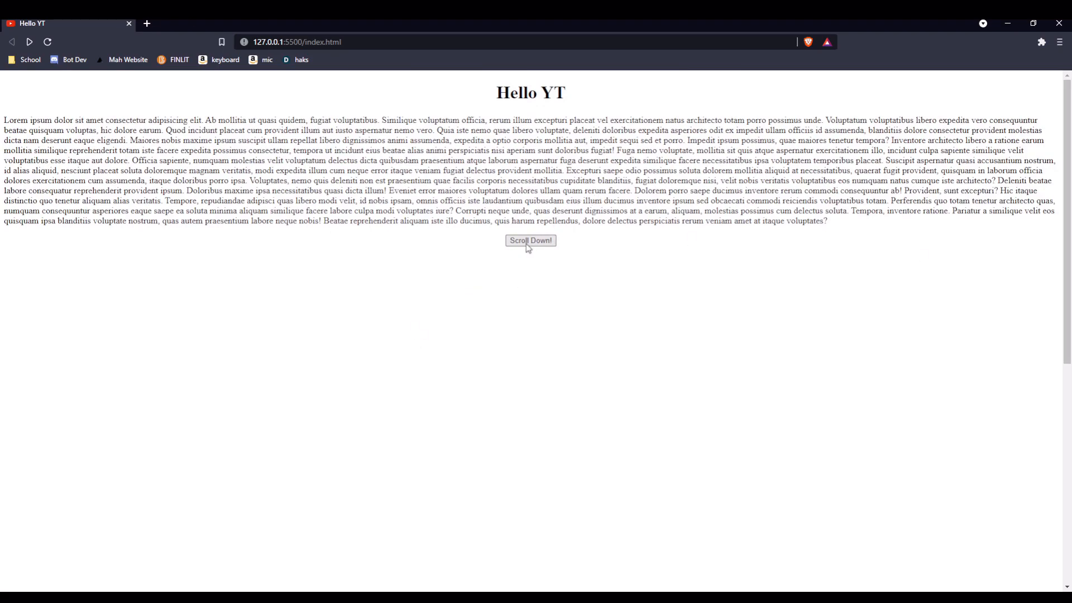
- Use the Scroll Down! button twice, confirming the URL gains #img and the page jumps to the image
left_click(530, 240)
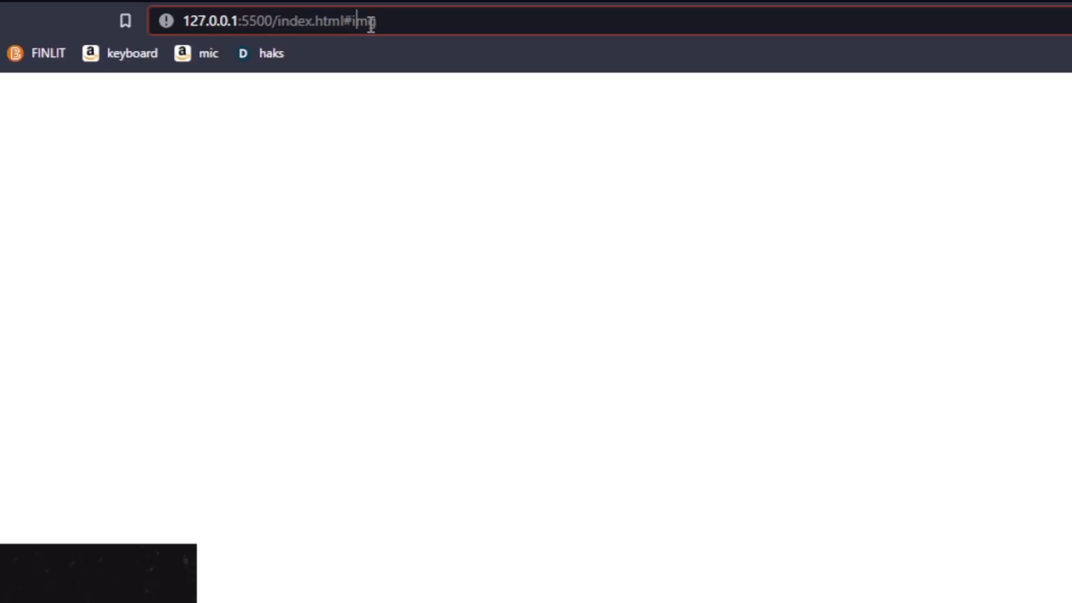
key("Return")
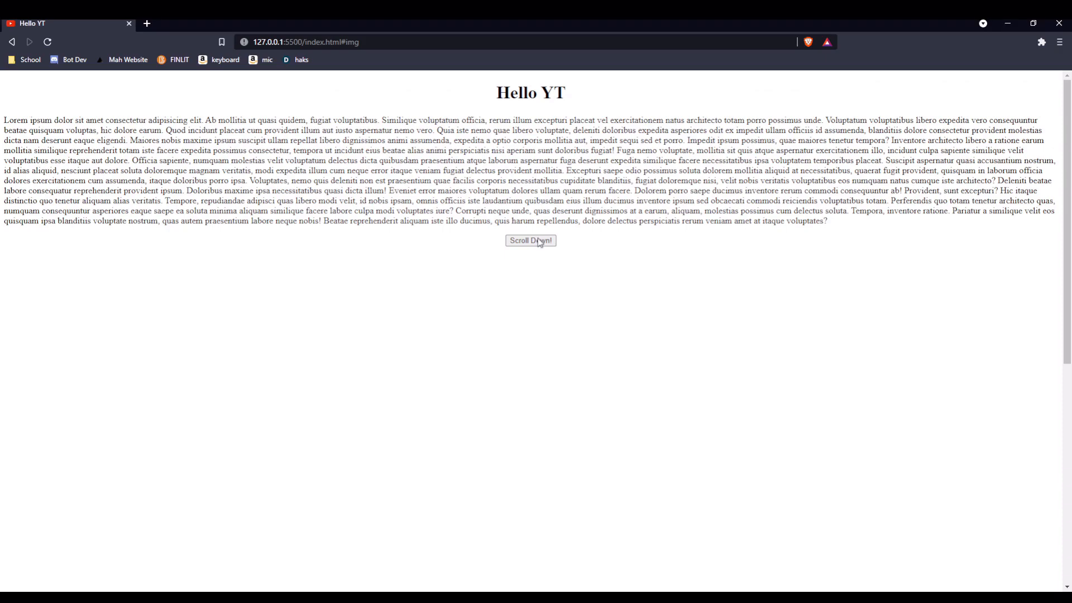
left_click(529, 240)
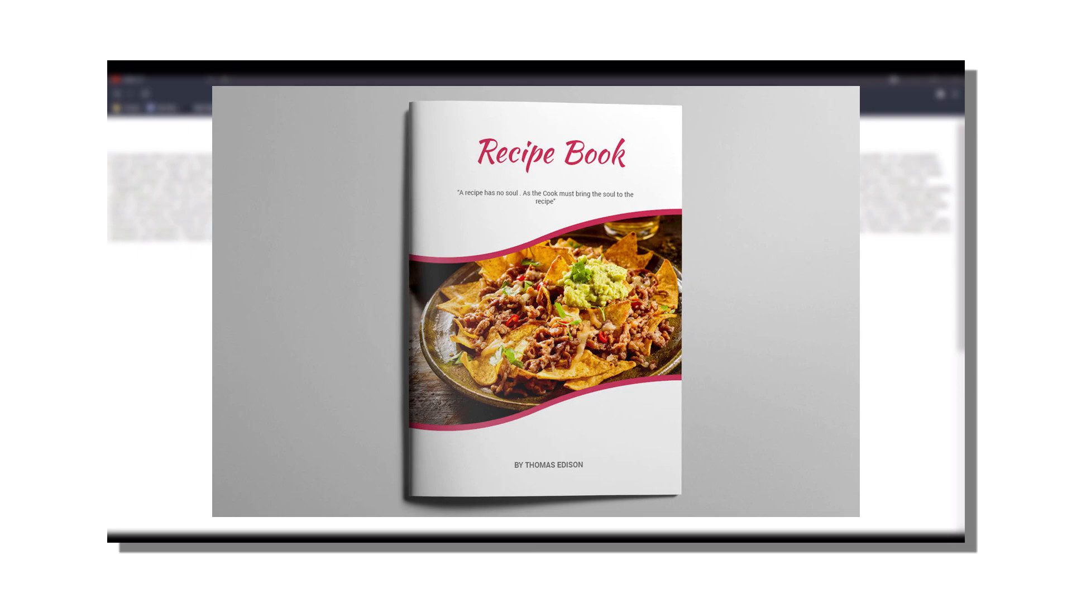